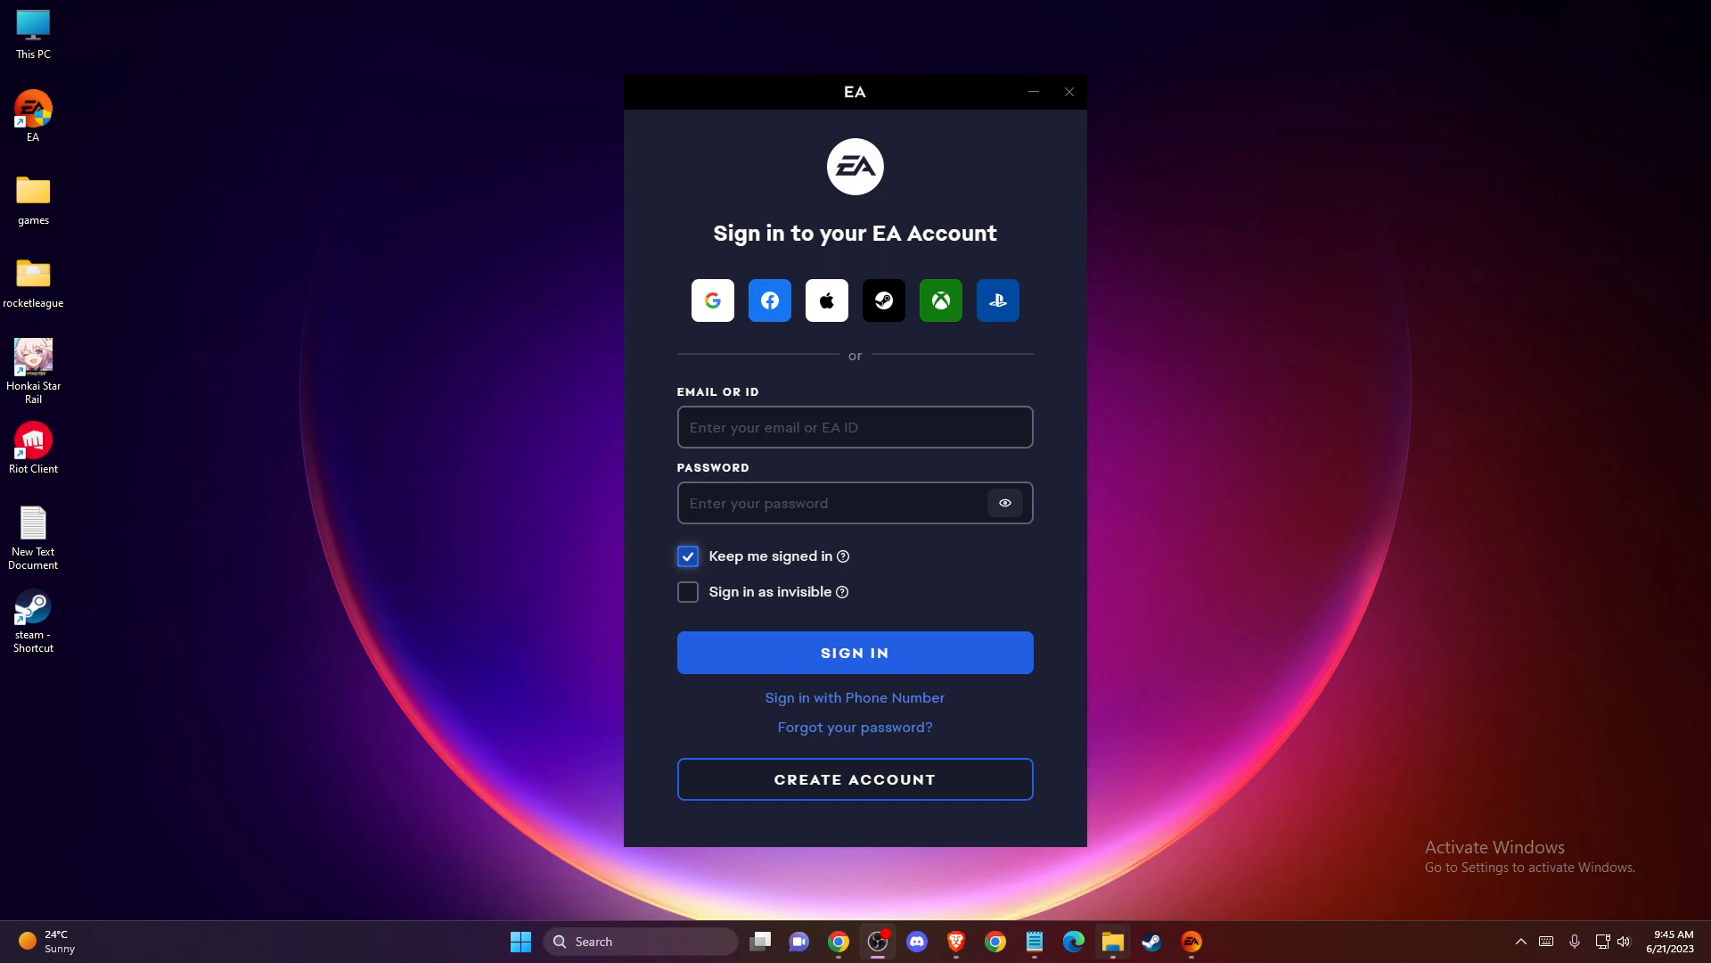
pyautogui.moveTo(205, 139)
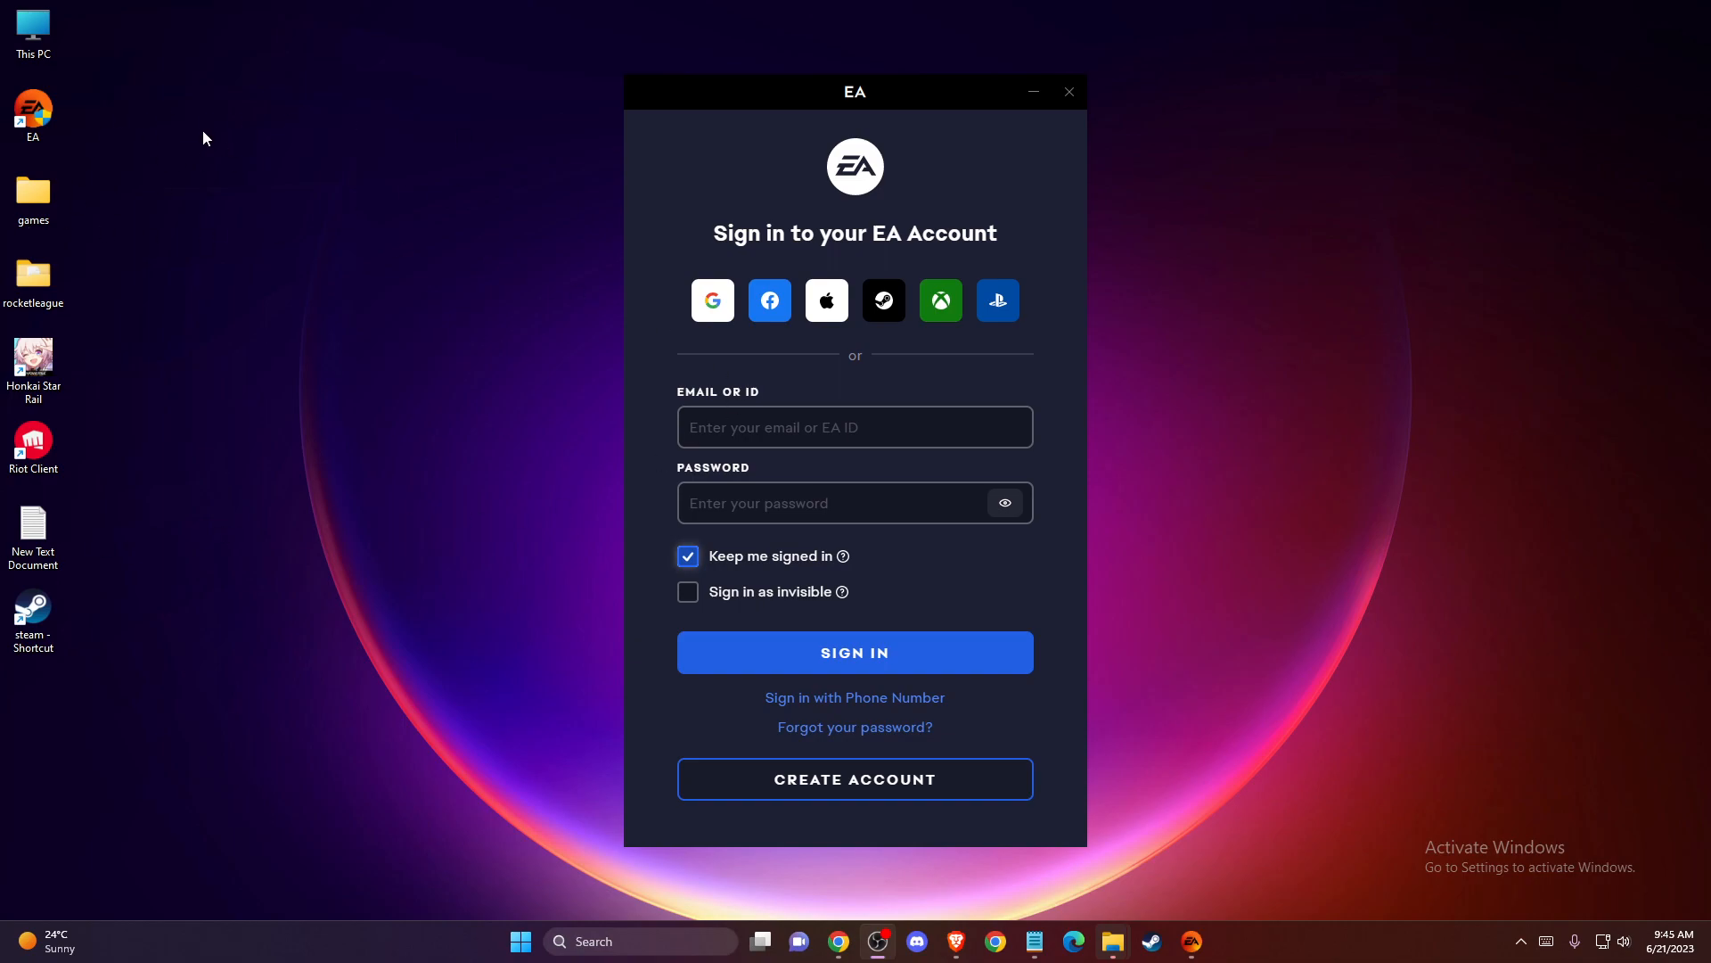
pyautogui.moveTo(118, 129)
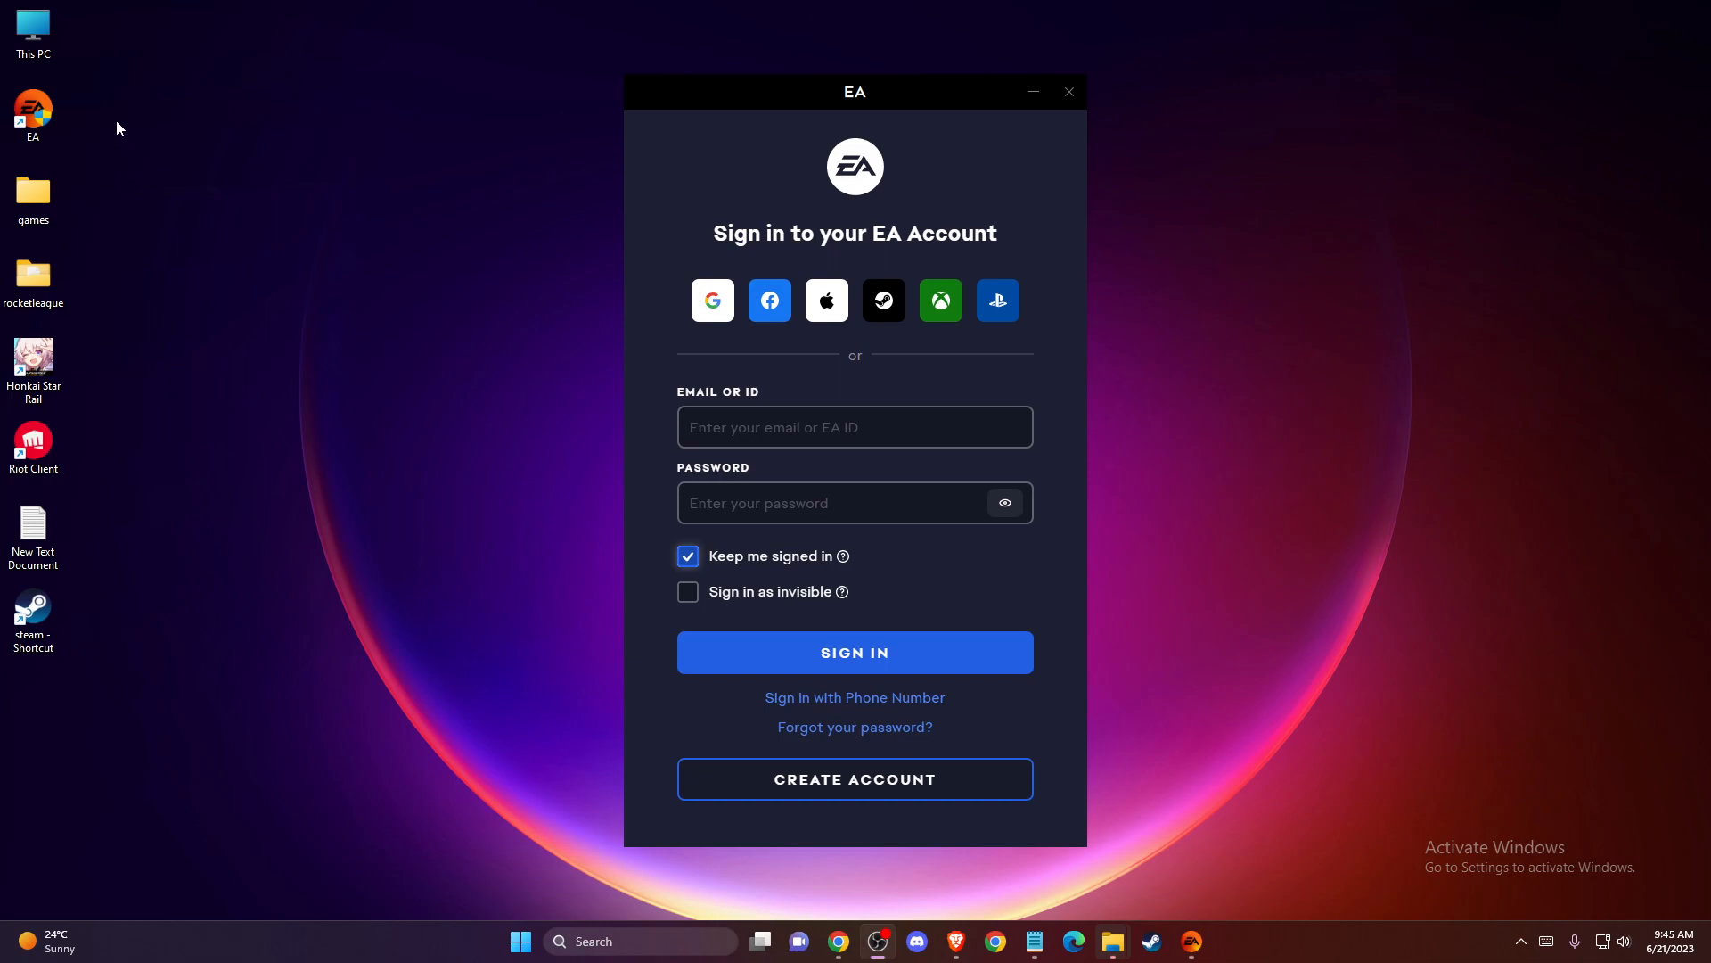
pyautogui.moveTo(820, 284)
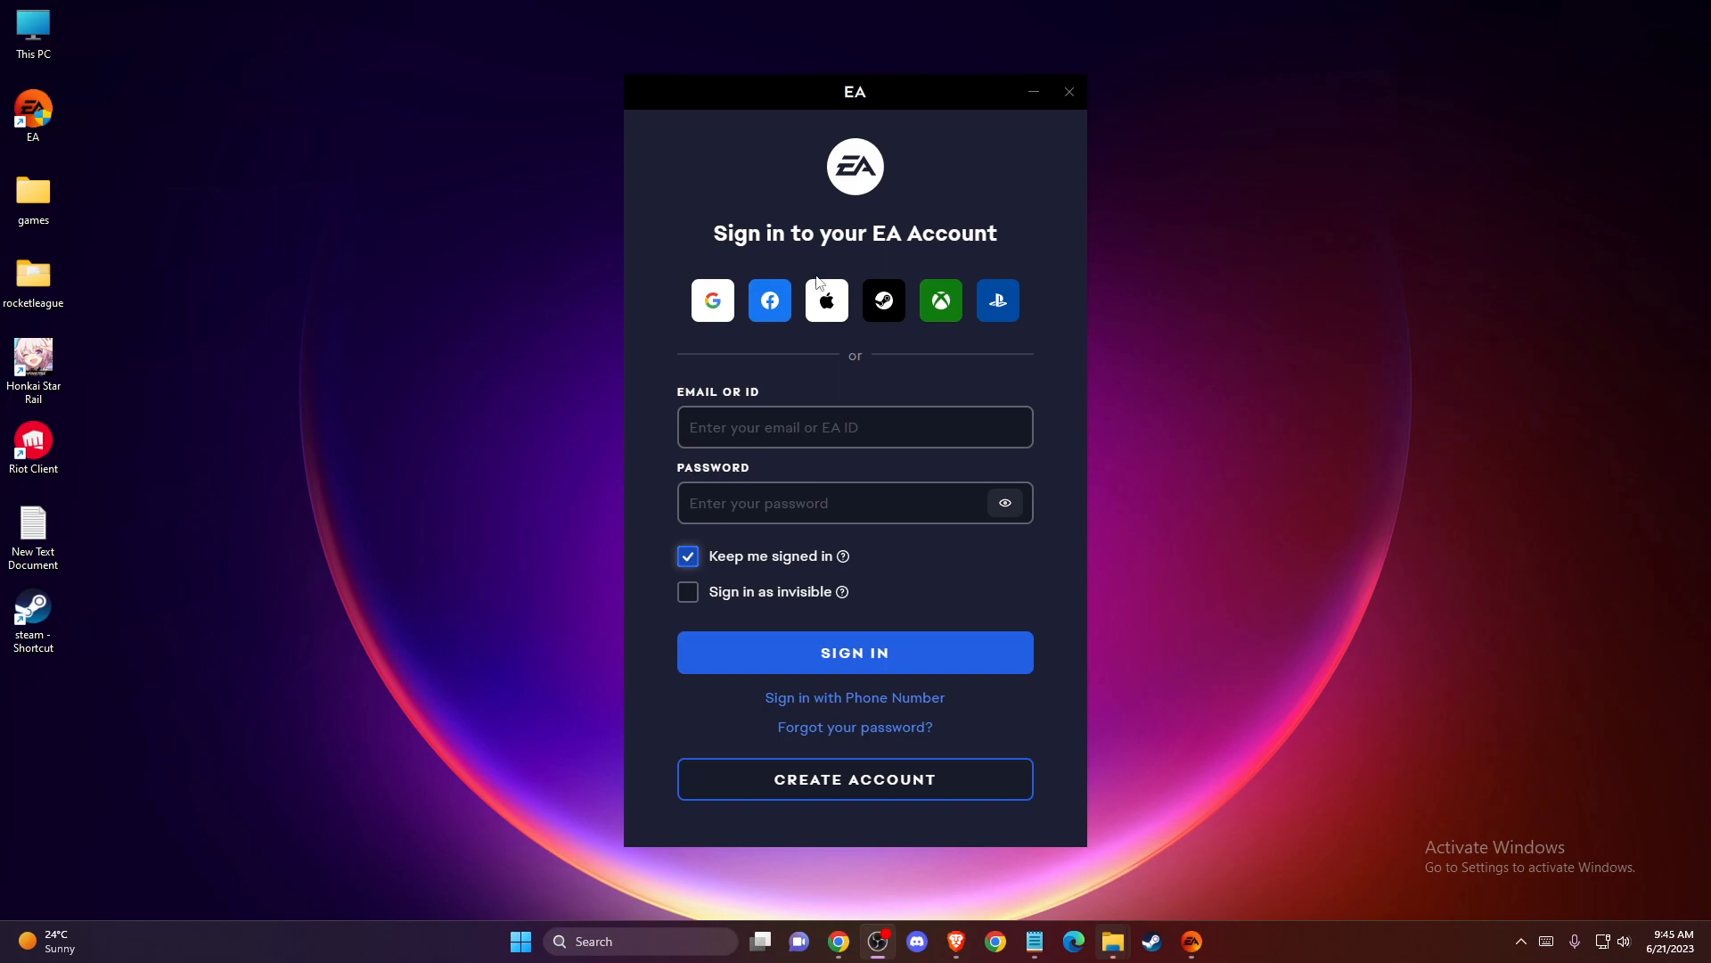
pyautogui.moveTo(905, 349)
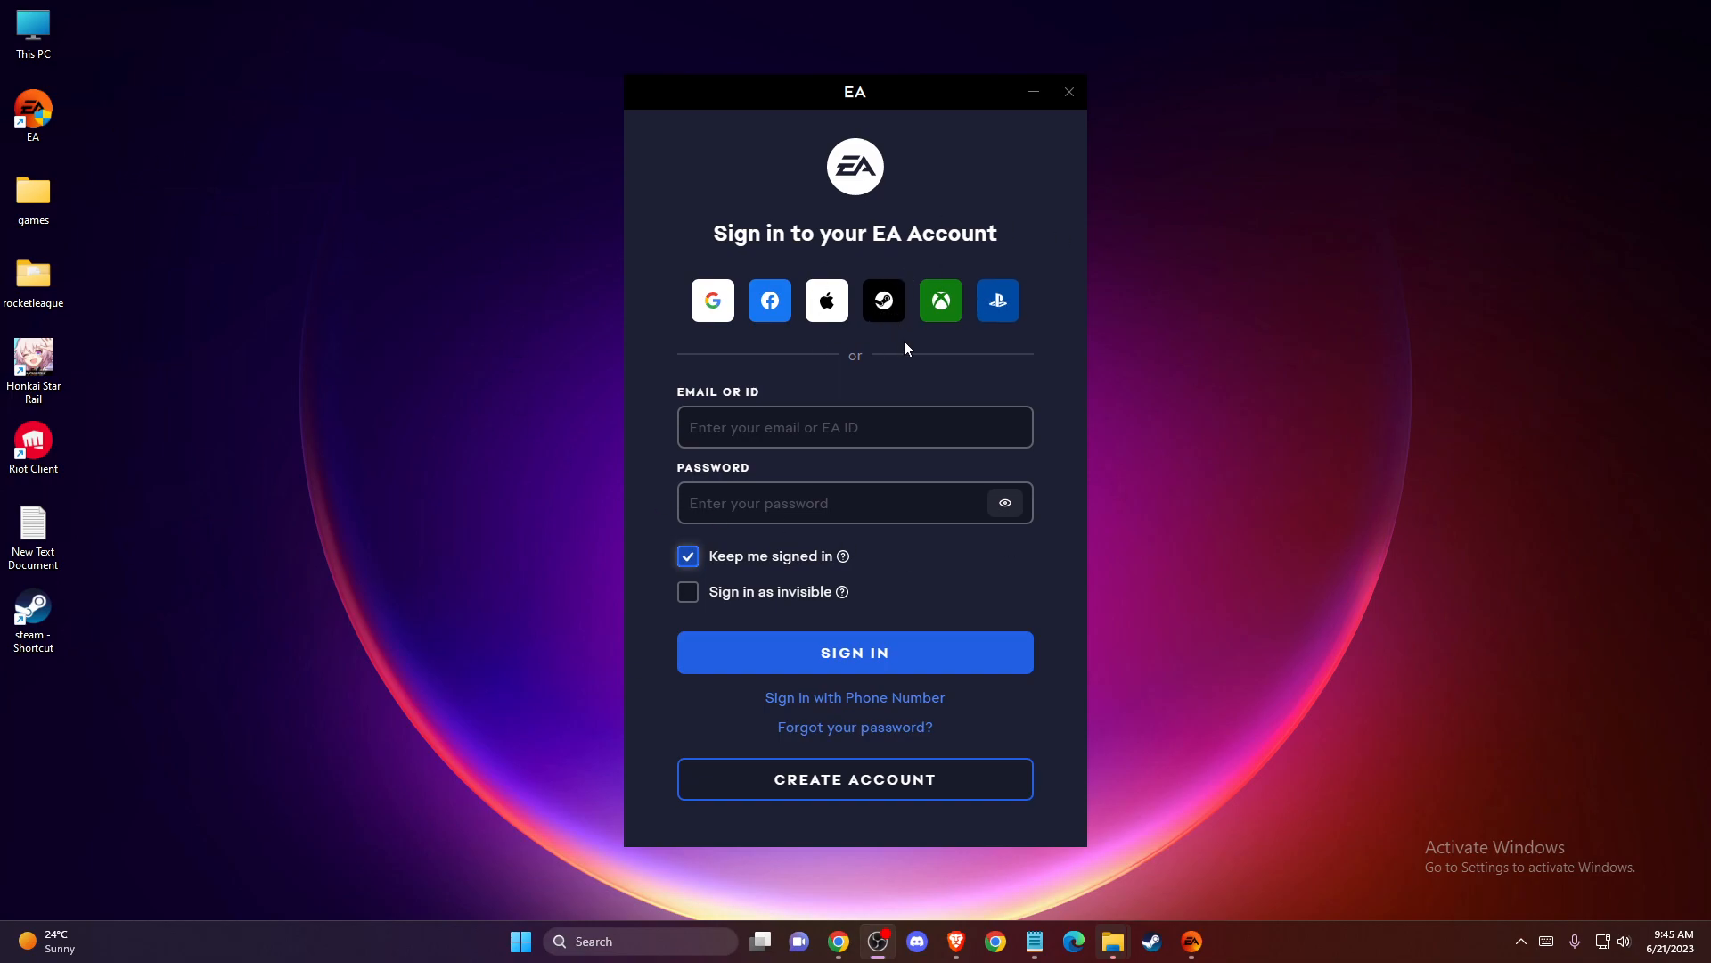
pyautogui.moveTo(956, 393)
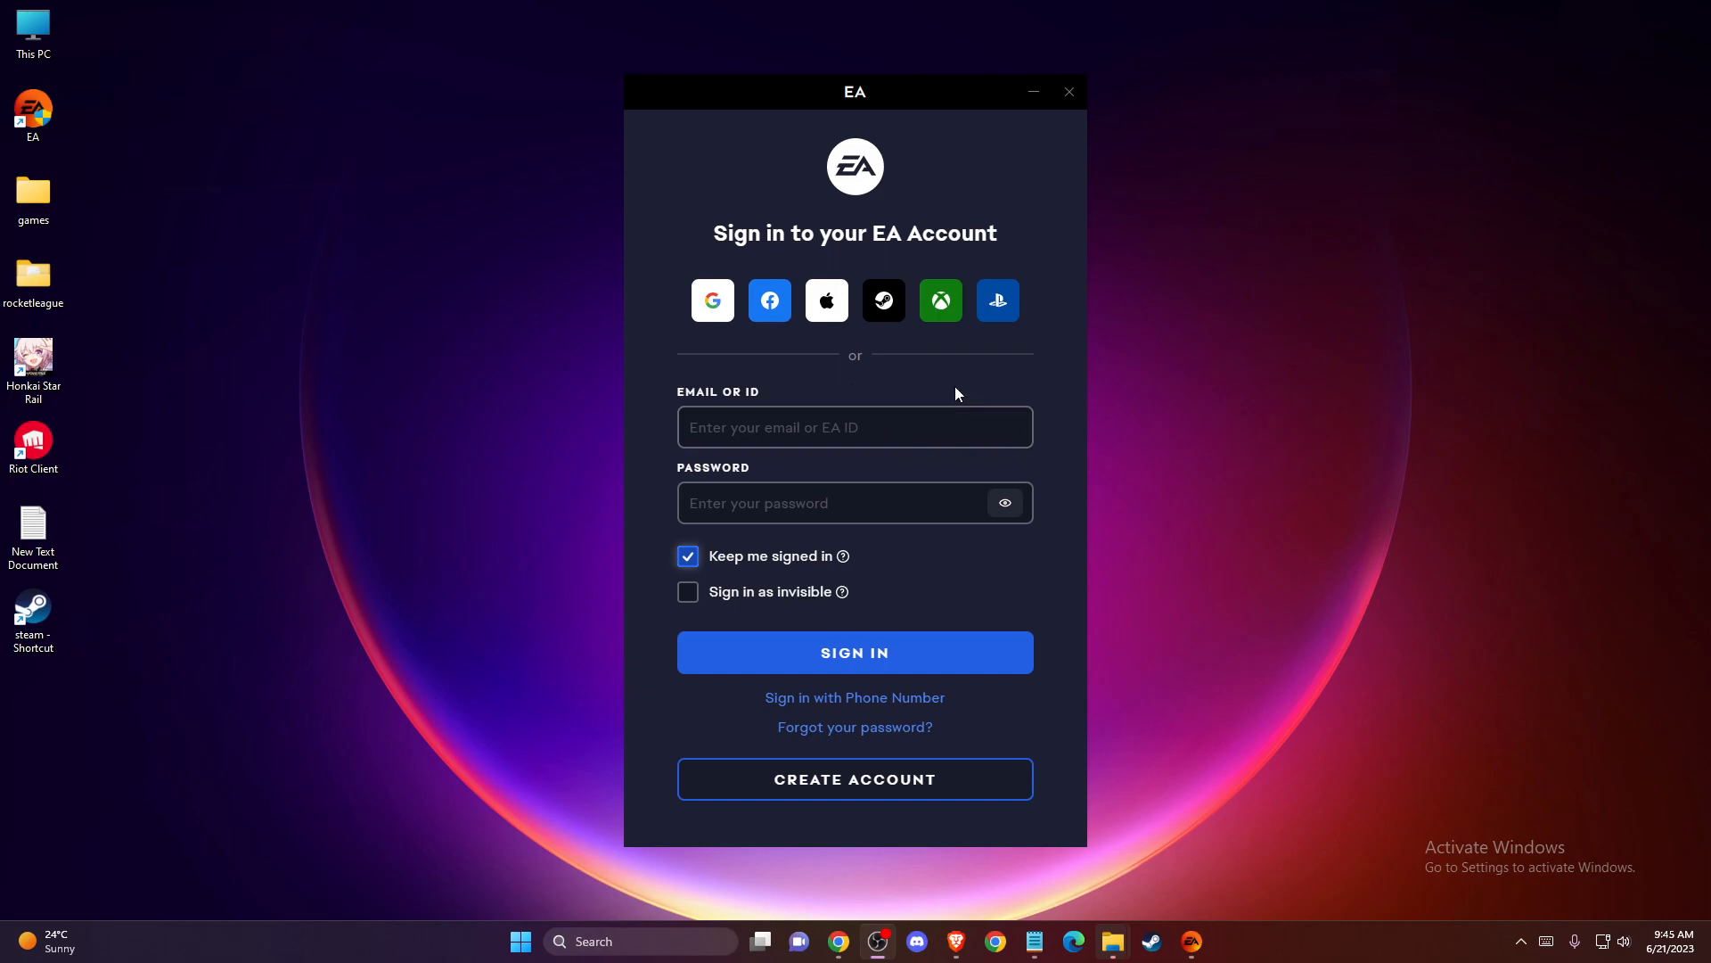
pyautogui.moveTo(943, 385)
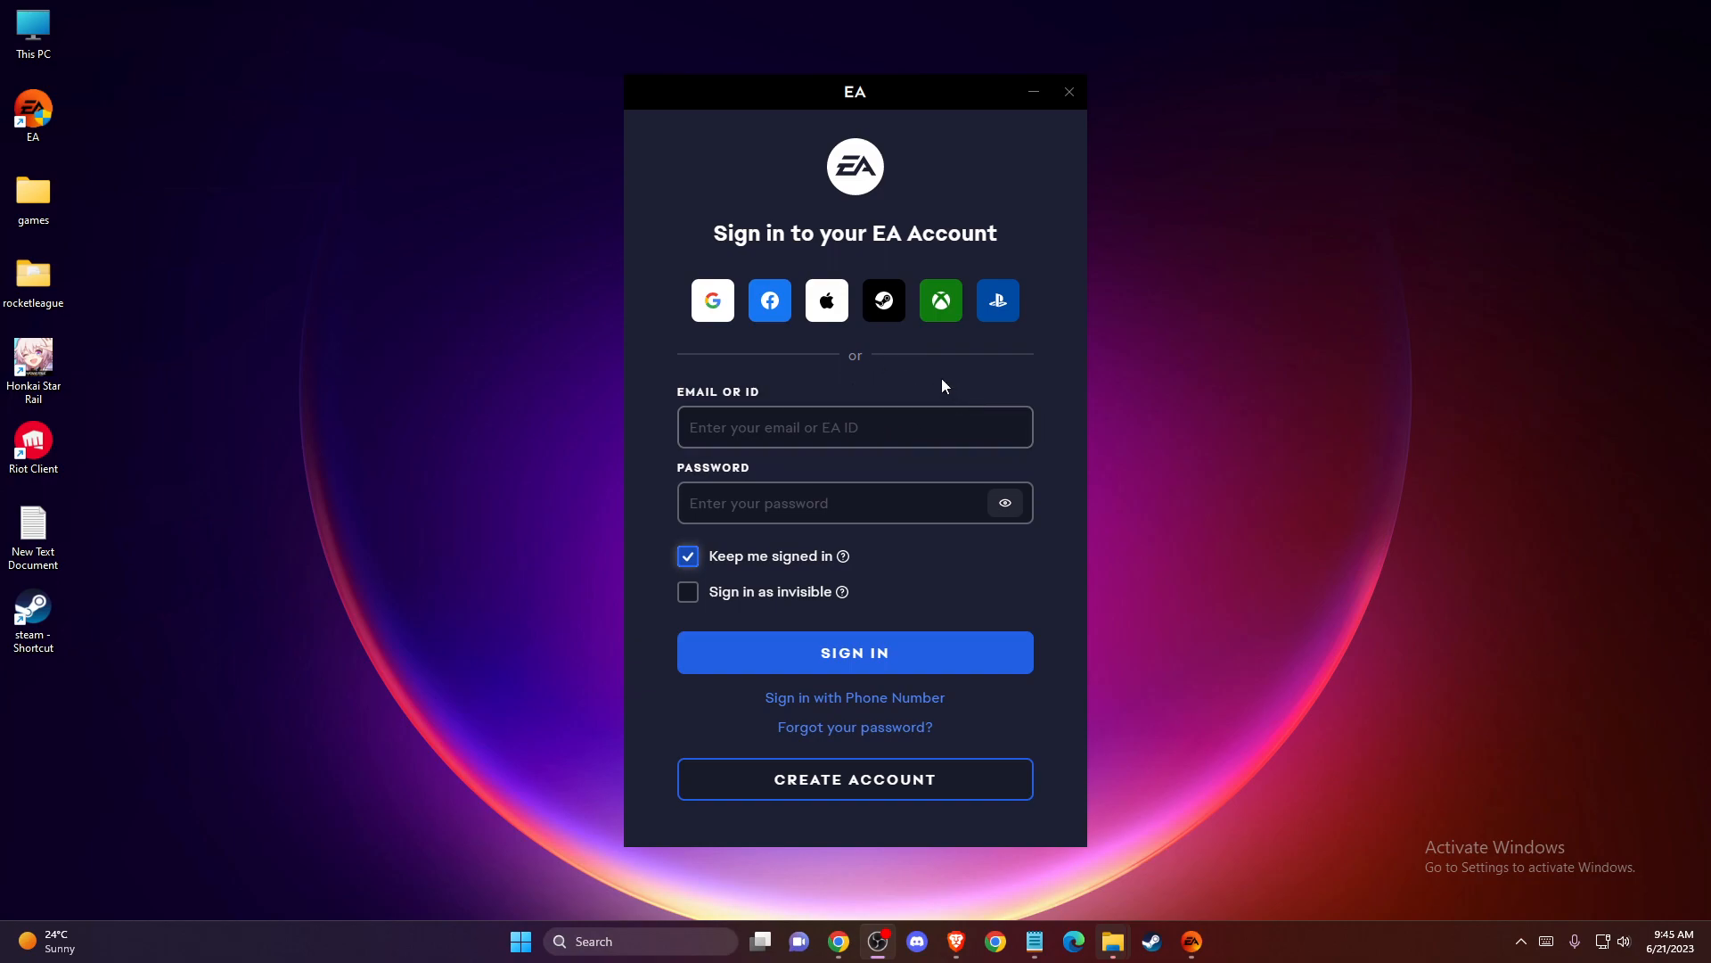
pyautogui.moveTo(883, 300)
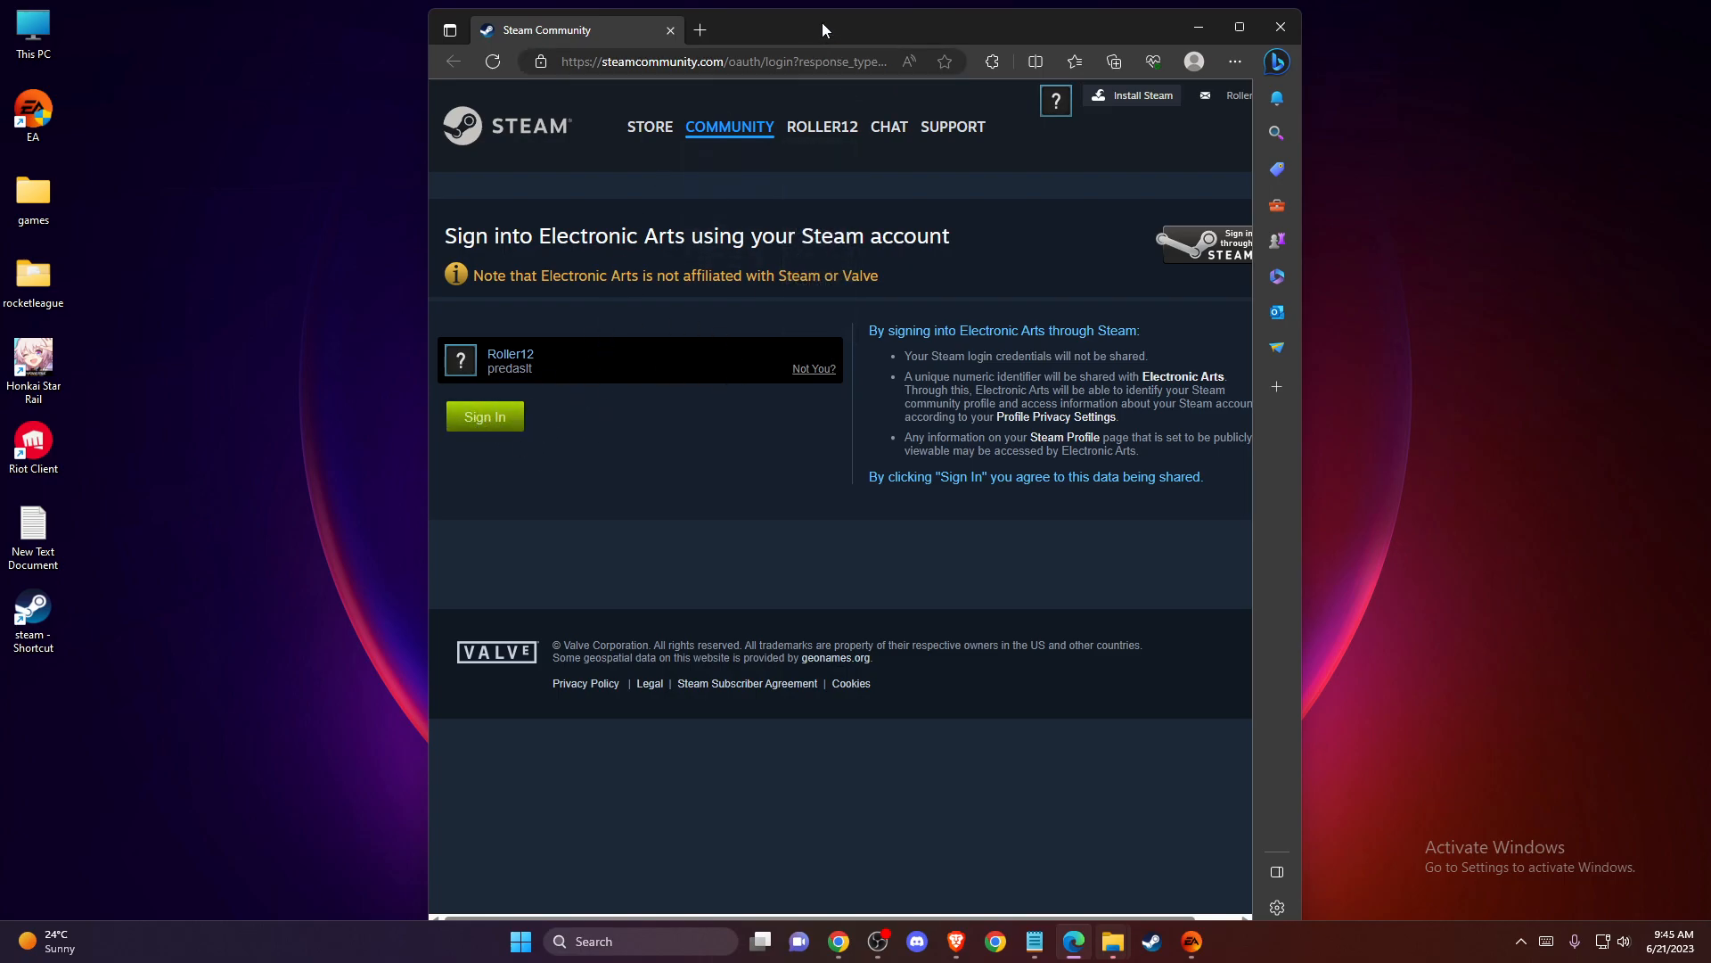
# Maximize Edge, sign in with Steam, and allow Electronic Arts access to the Steam ID.
pyautogui.click(1238, 26)
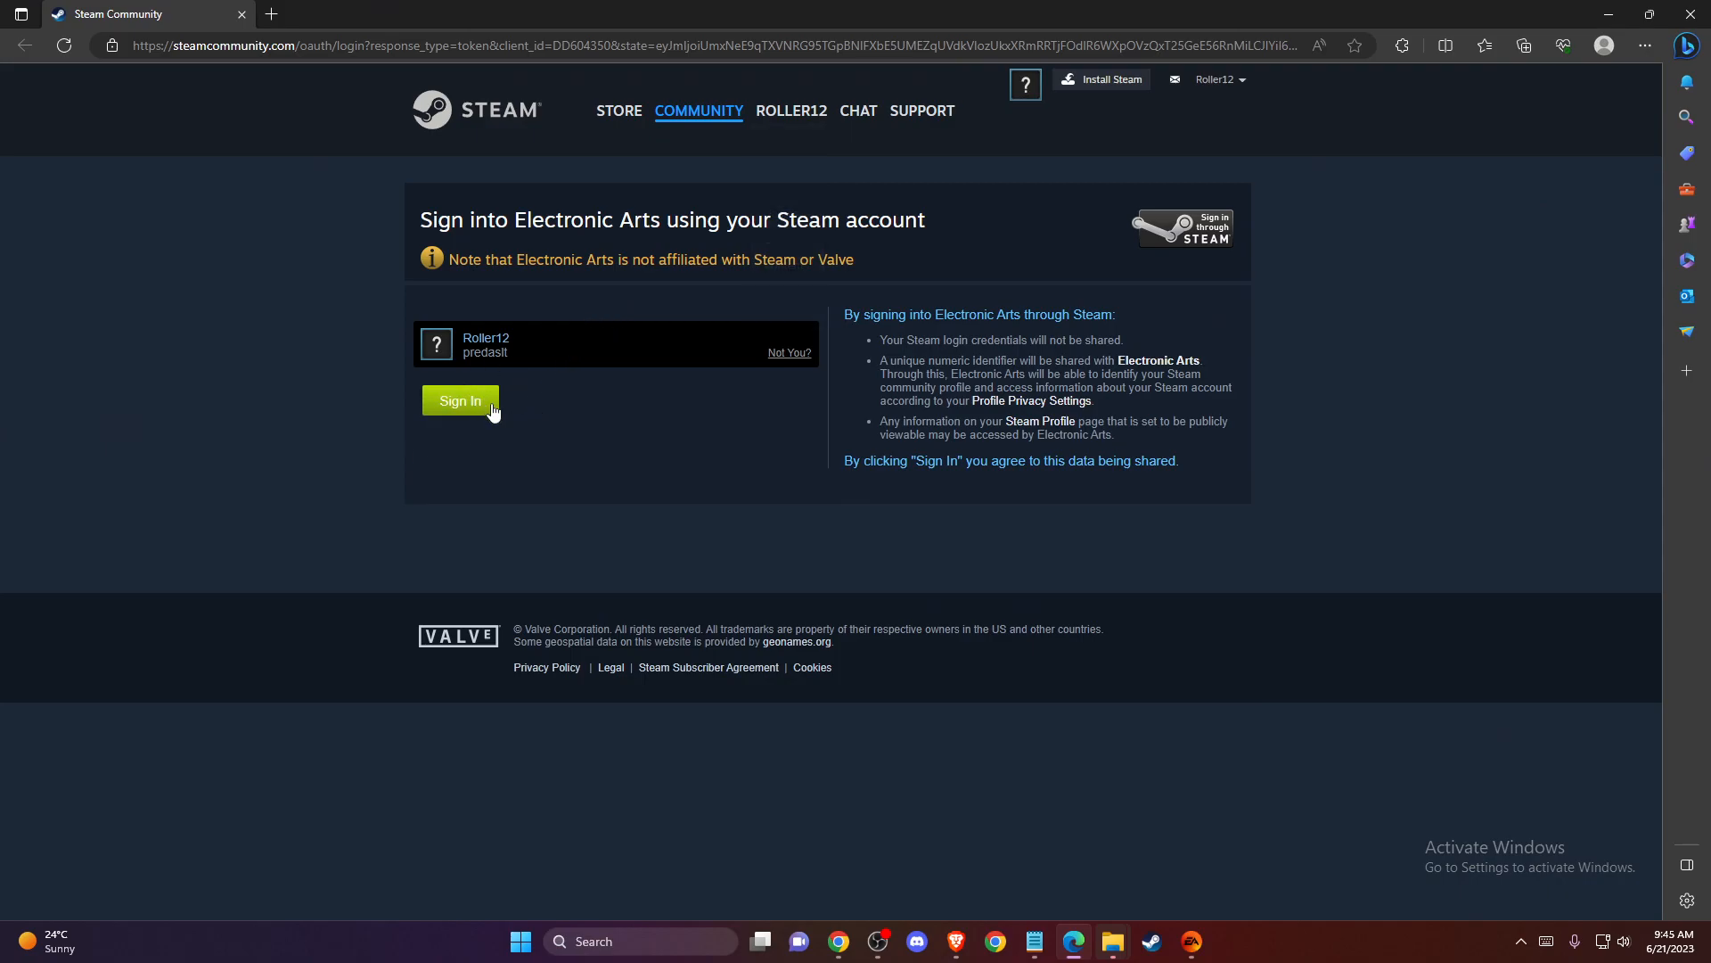
pyautogui.click(460, 400)
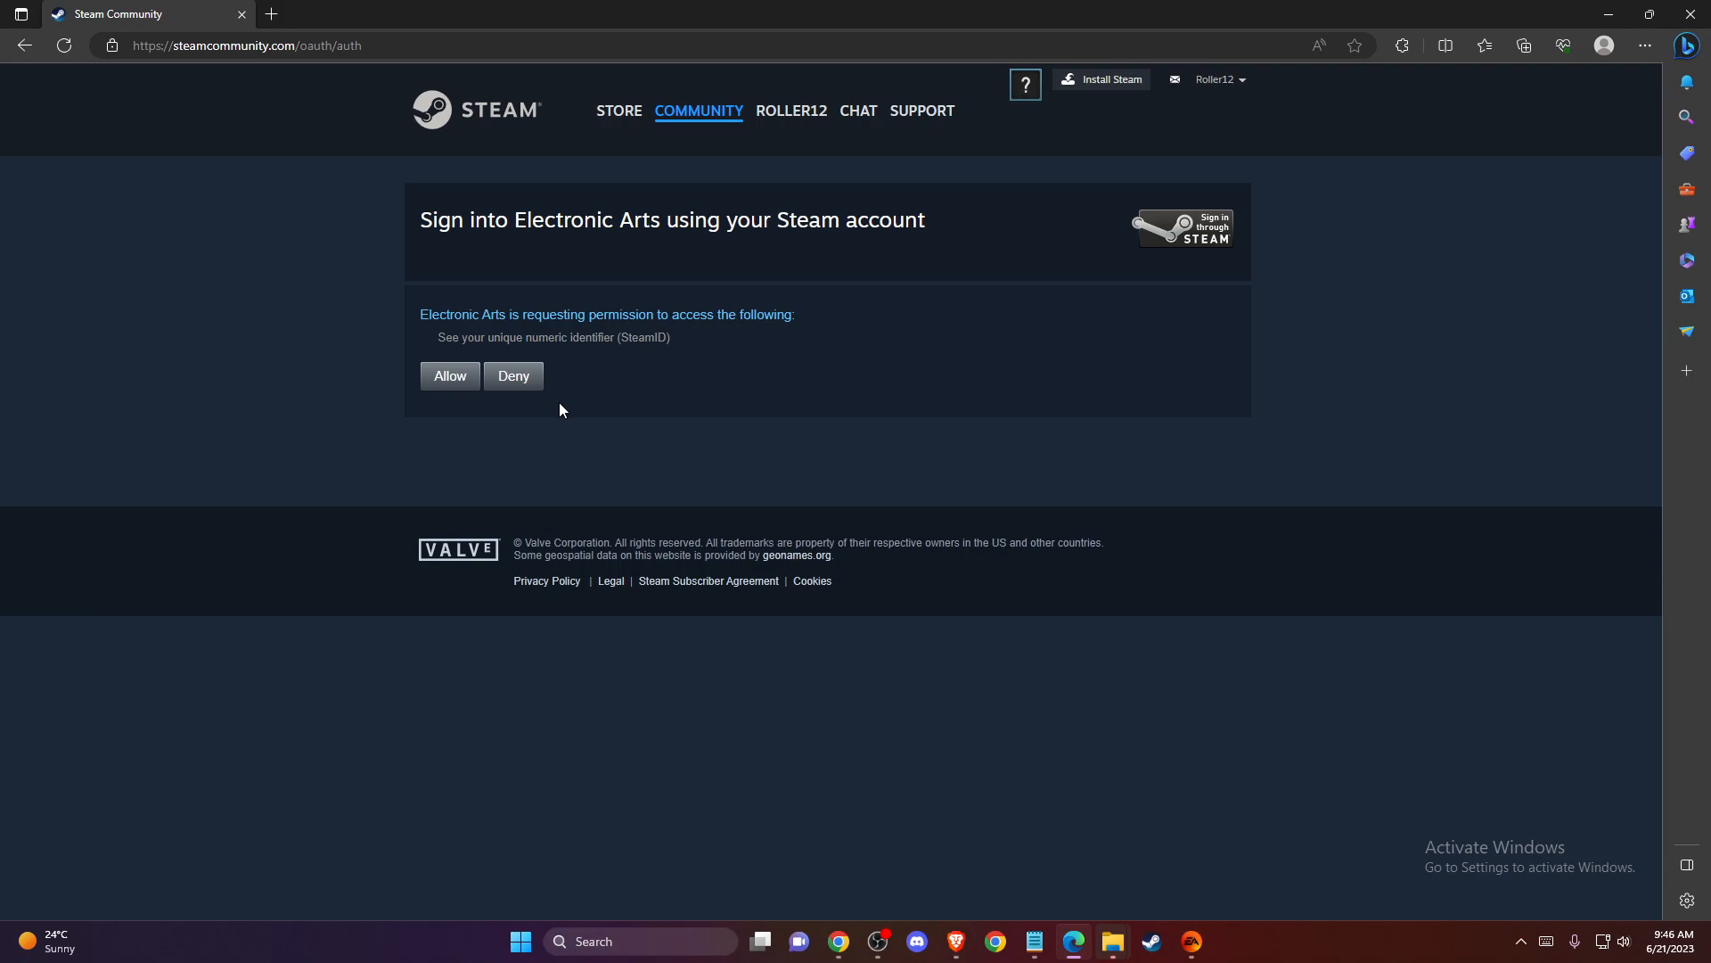
pyautogui.click(449, 376)
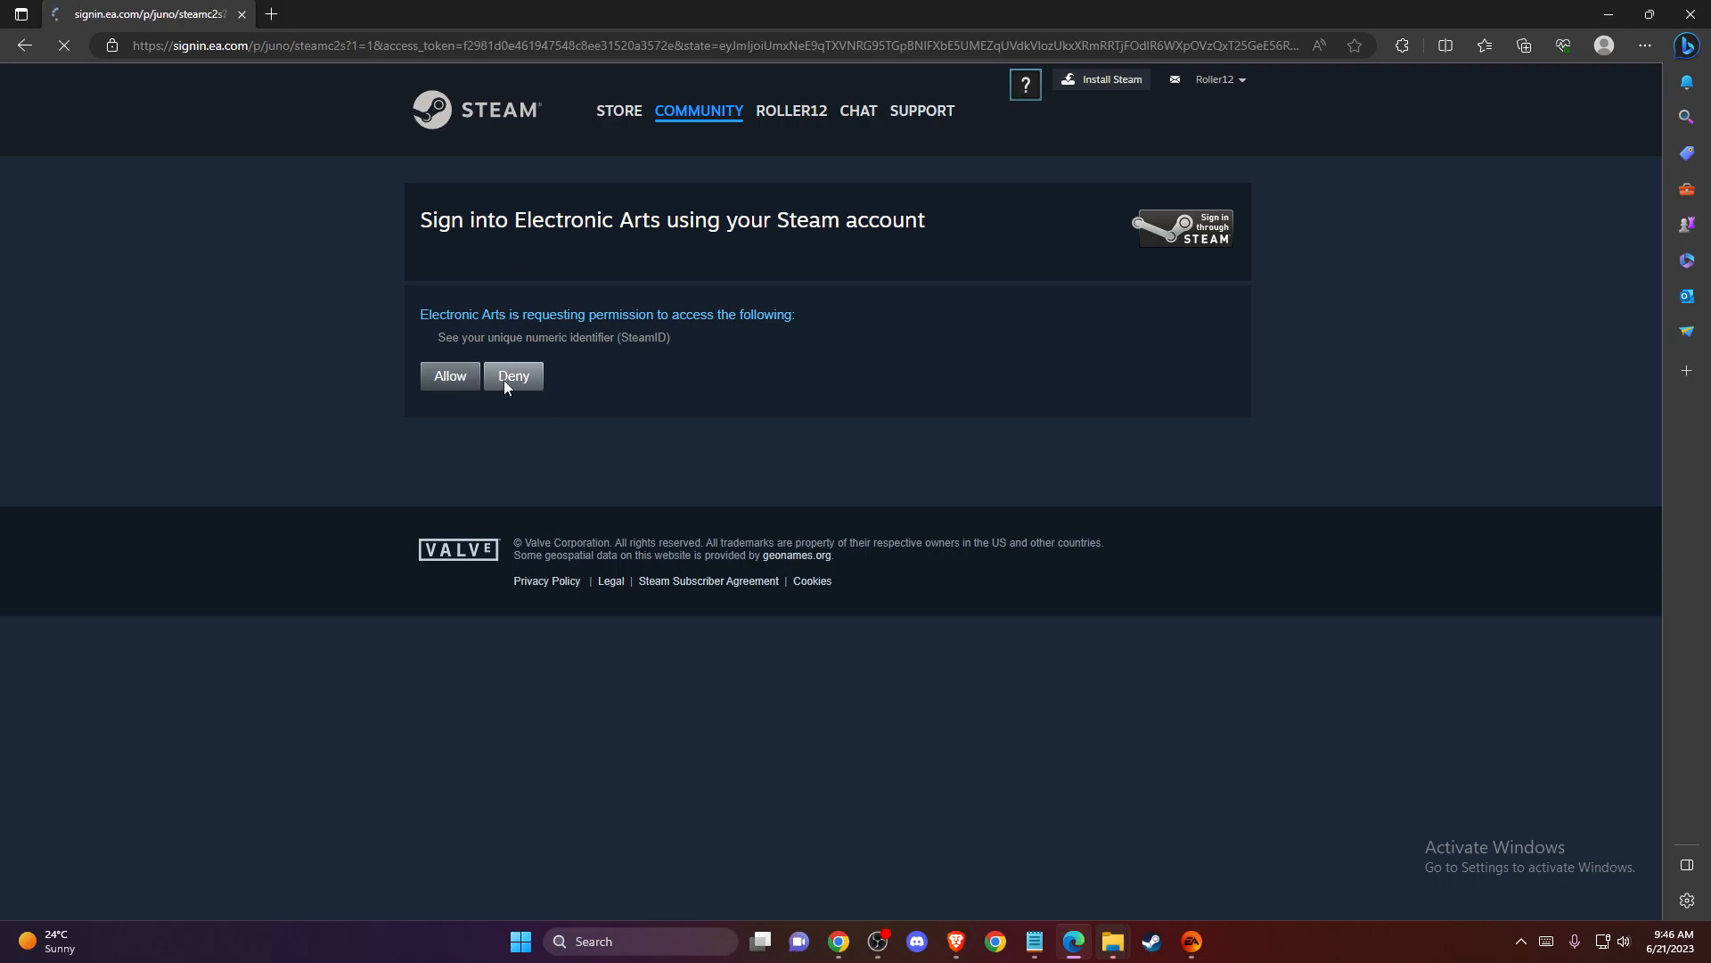
pyautogui.click(449, 375)
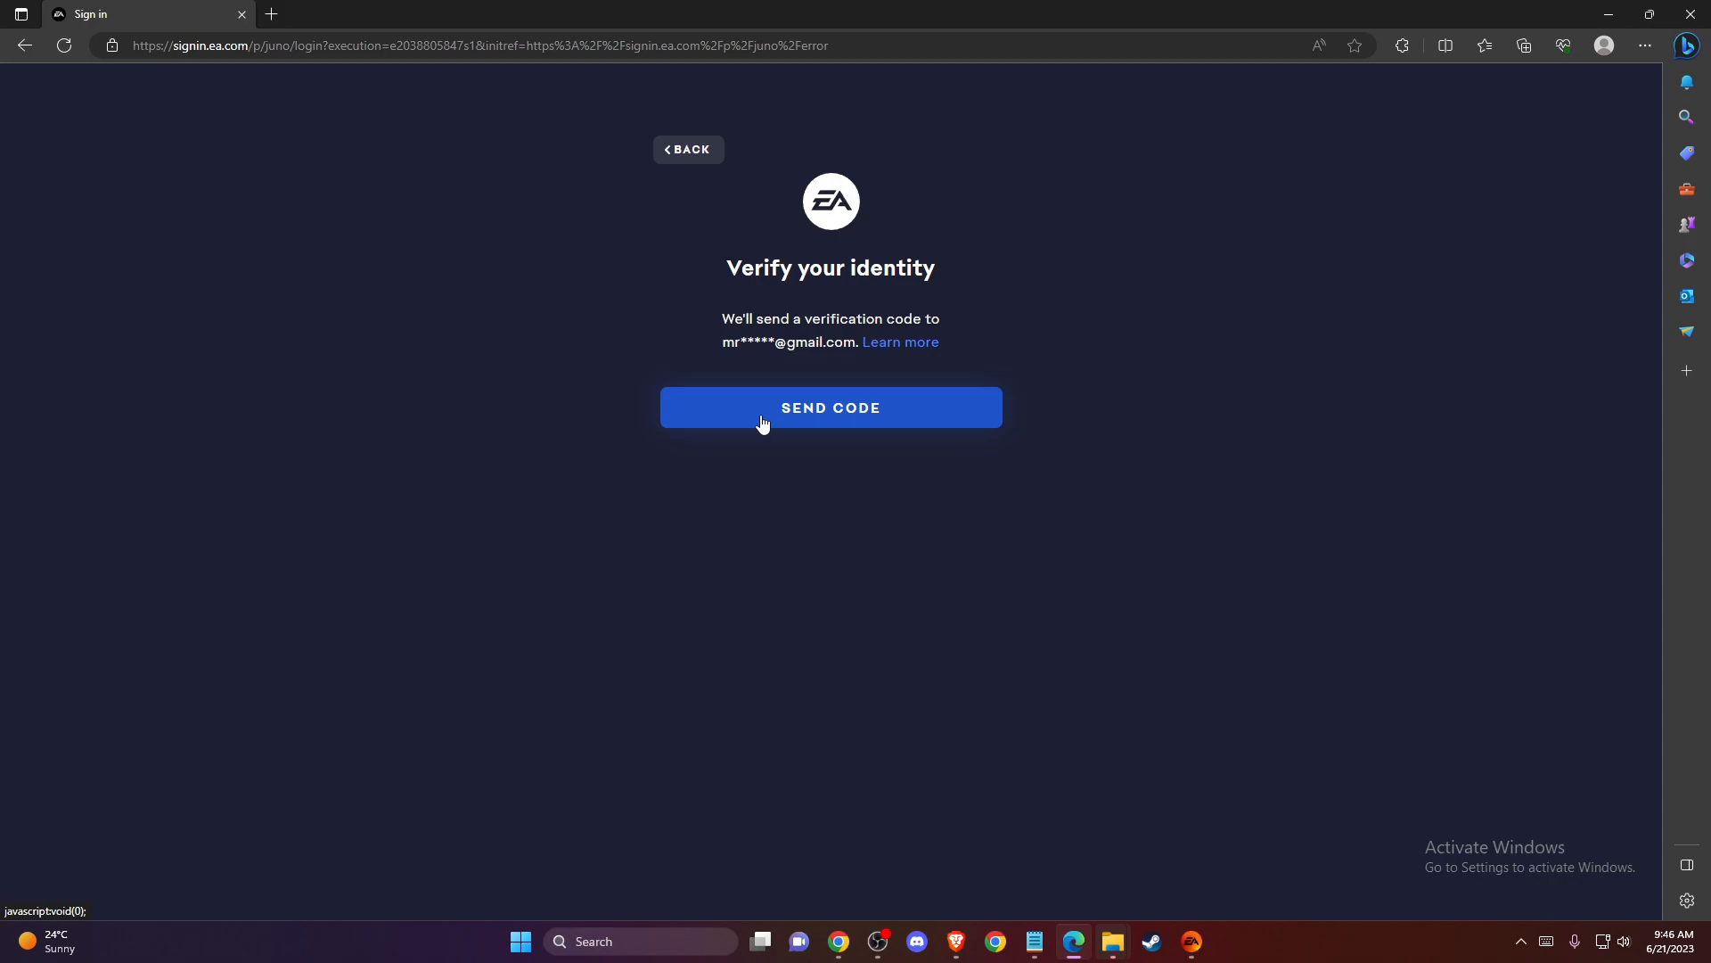
# Verify sign-in with the emailed 6-digit code, then minimize the browser to reach the EA app.
pyautogui.click(830, 407)
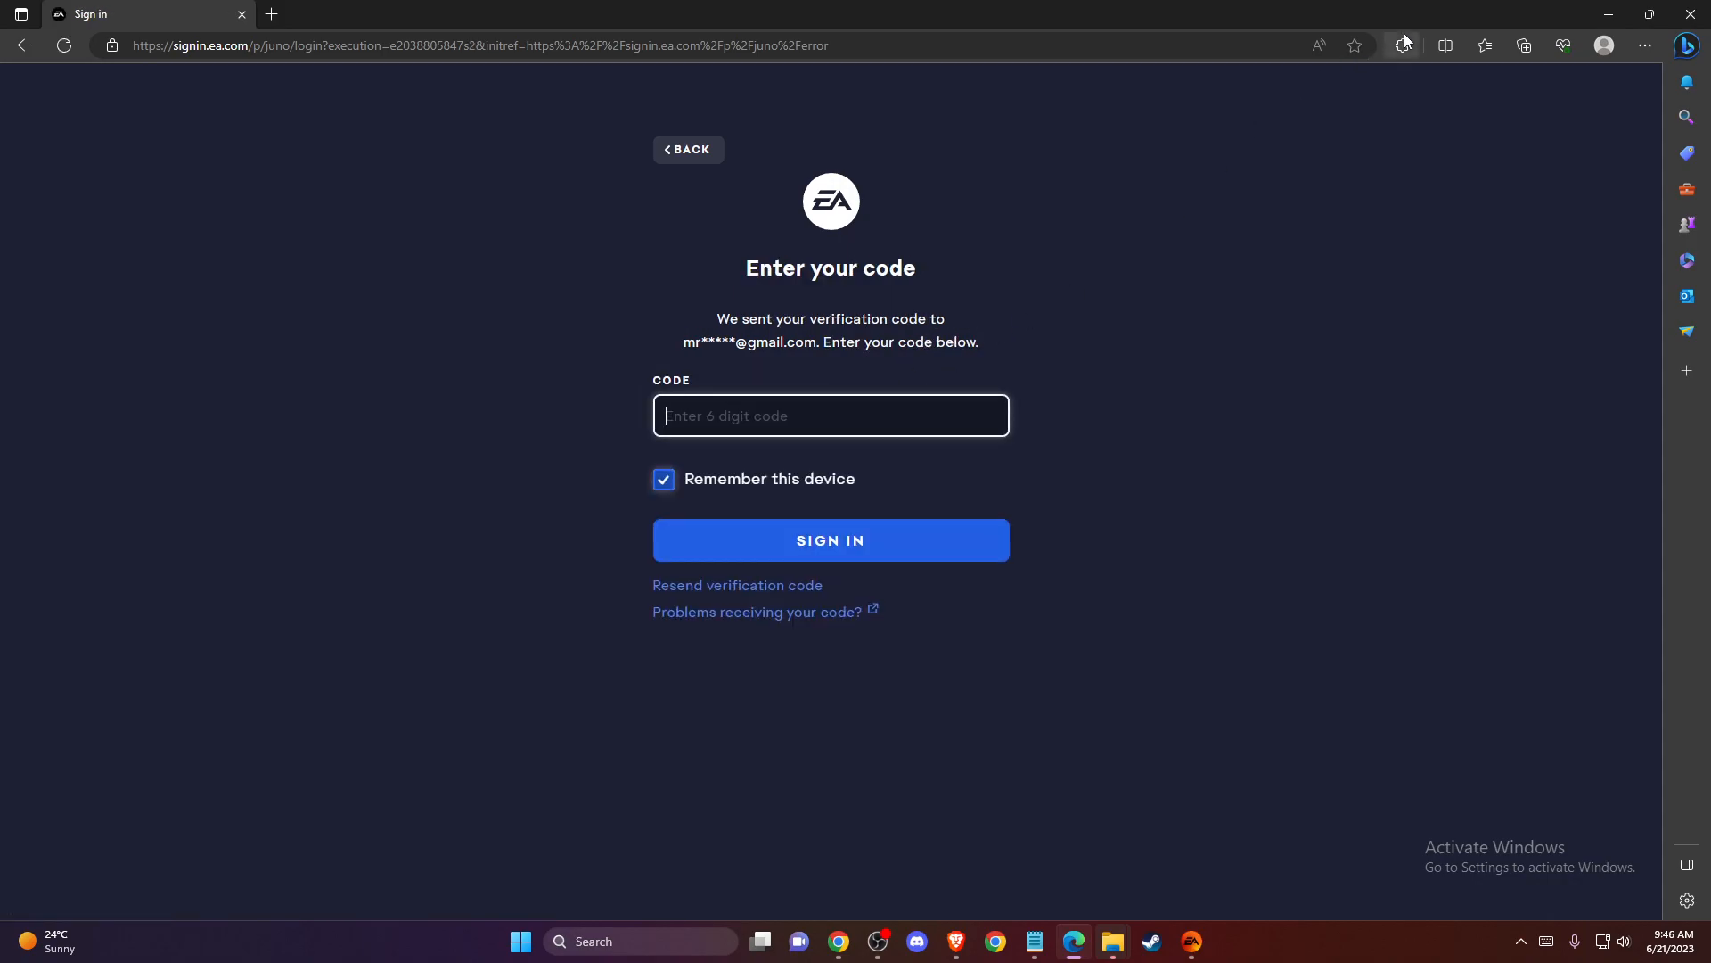
pyautogui.moveTo(1445, 45)
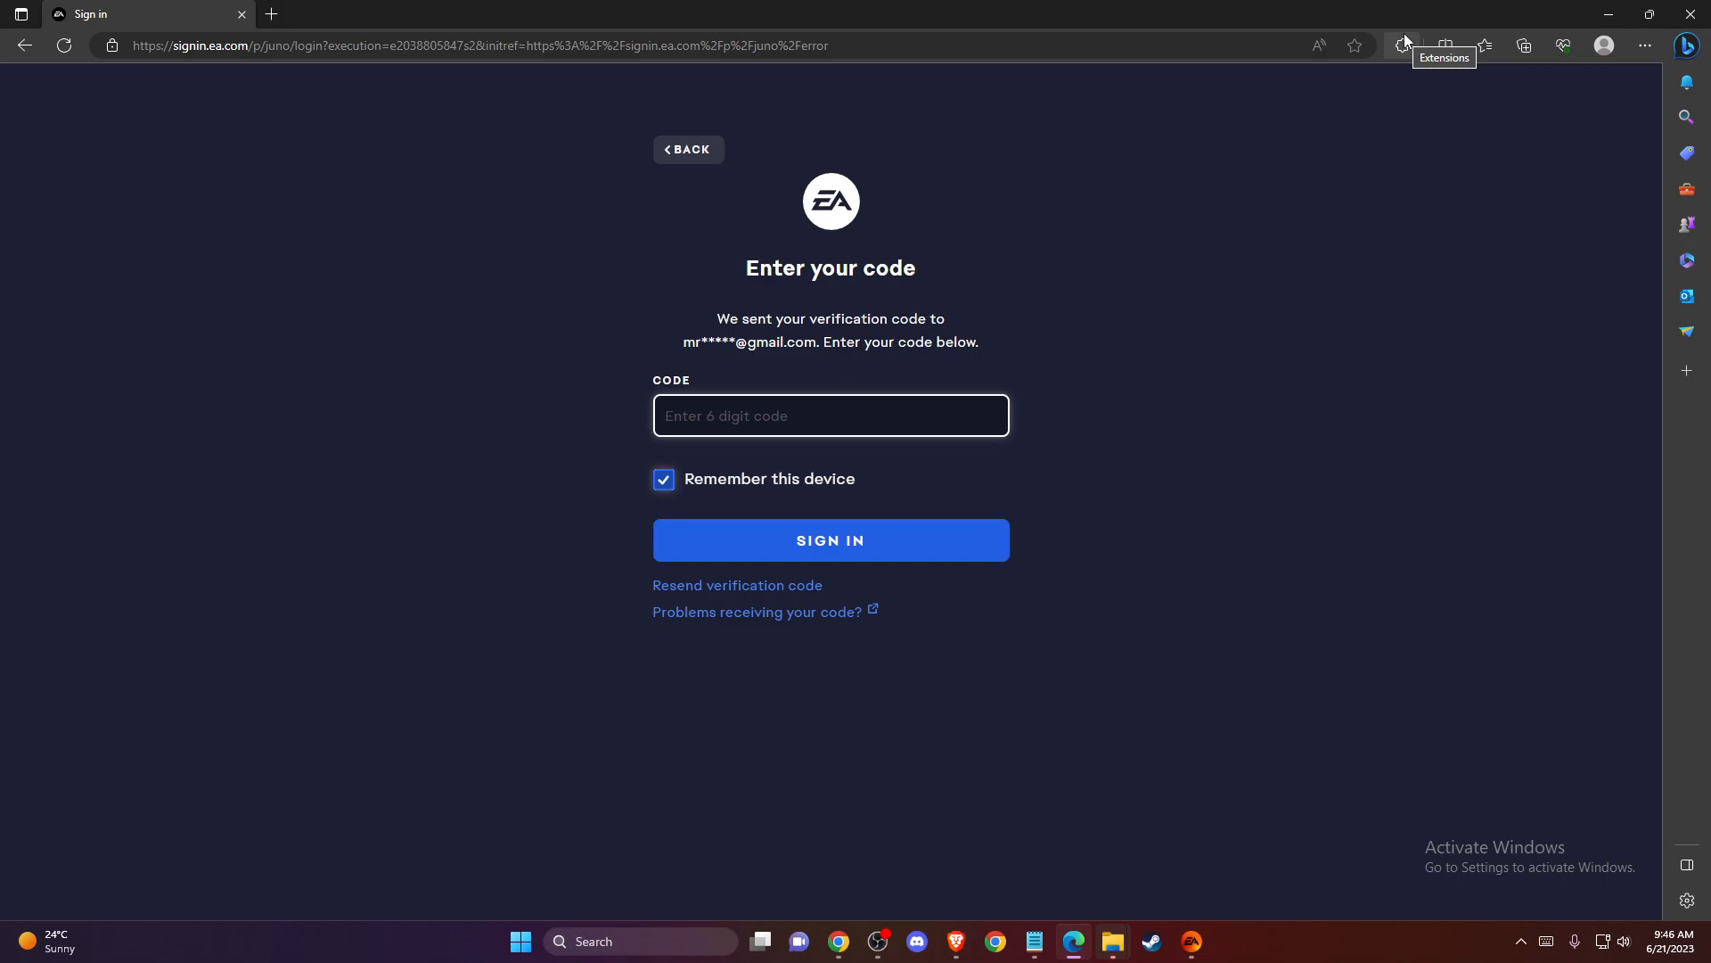
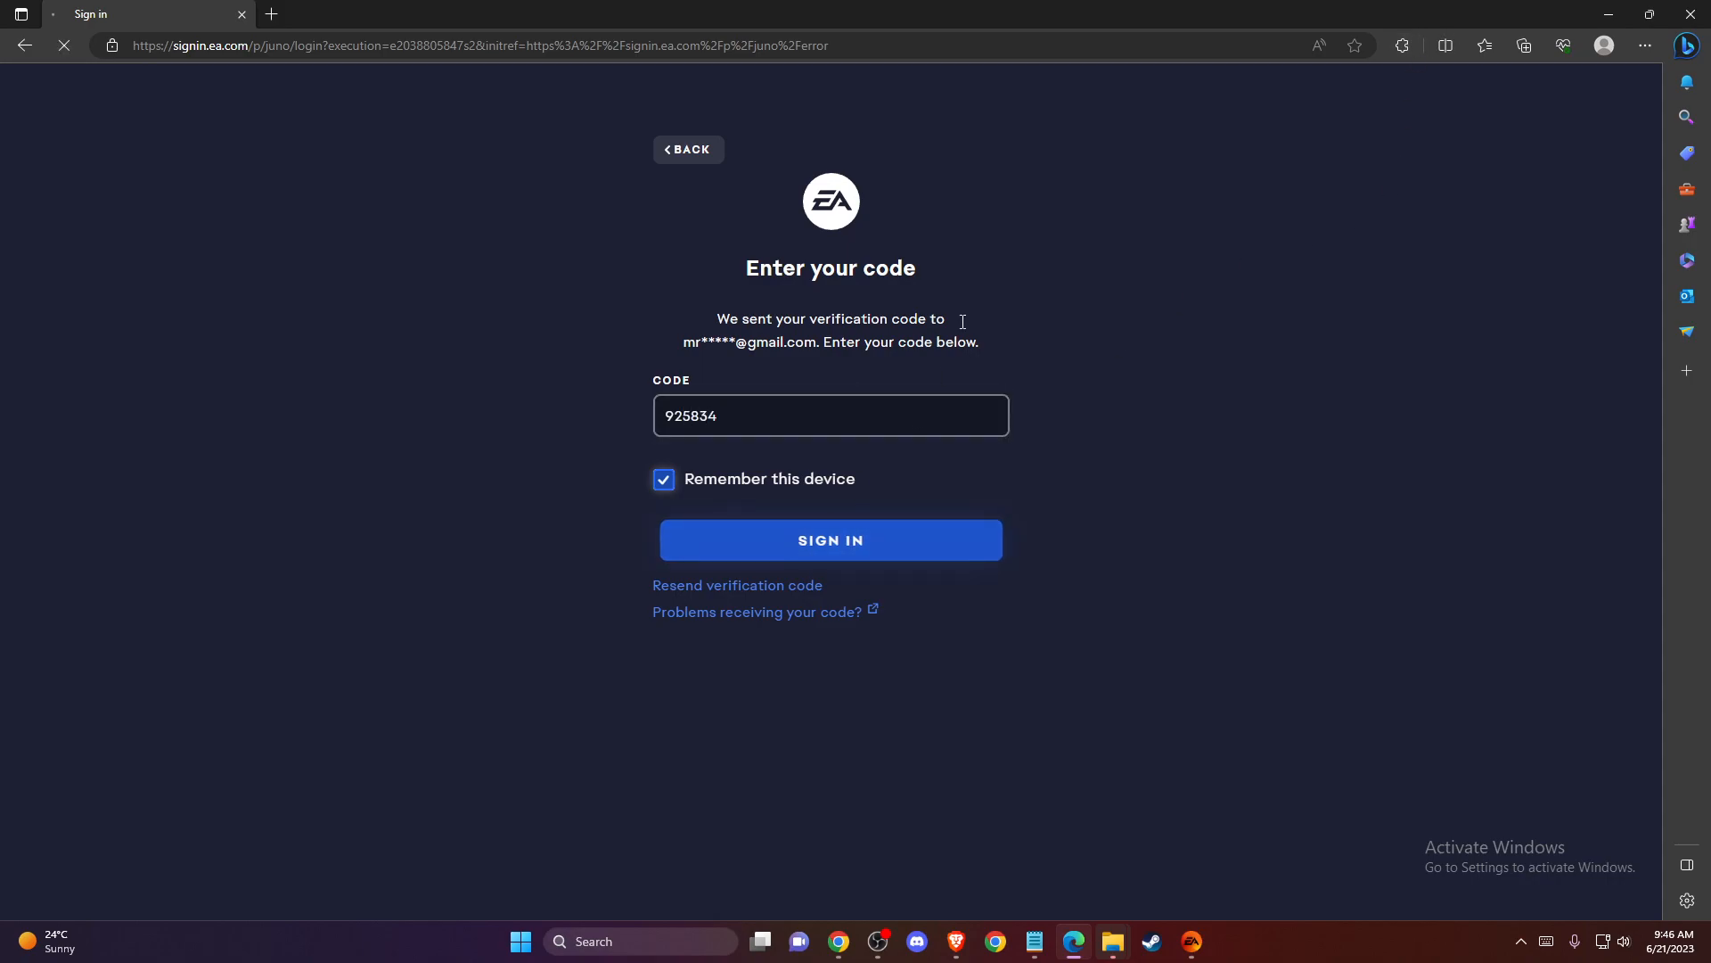
pyautogui.click(829, 540)
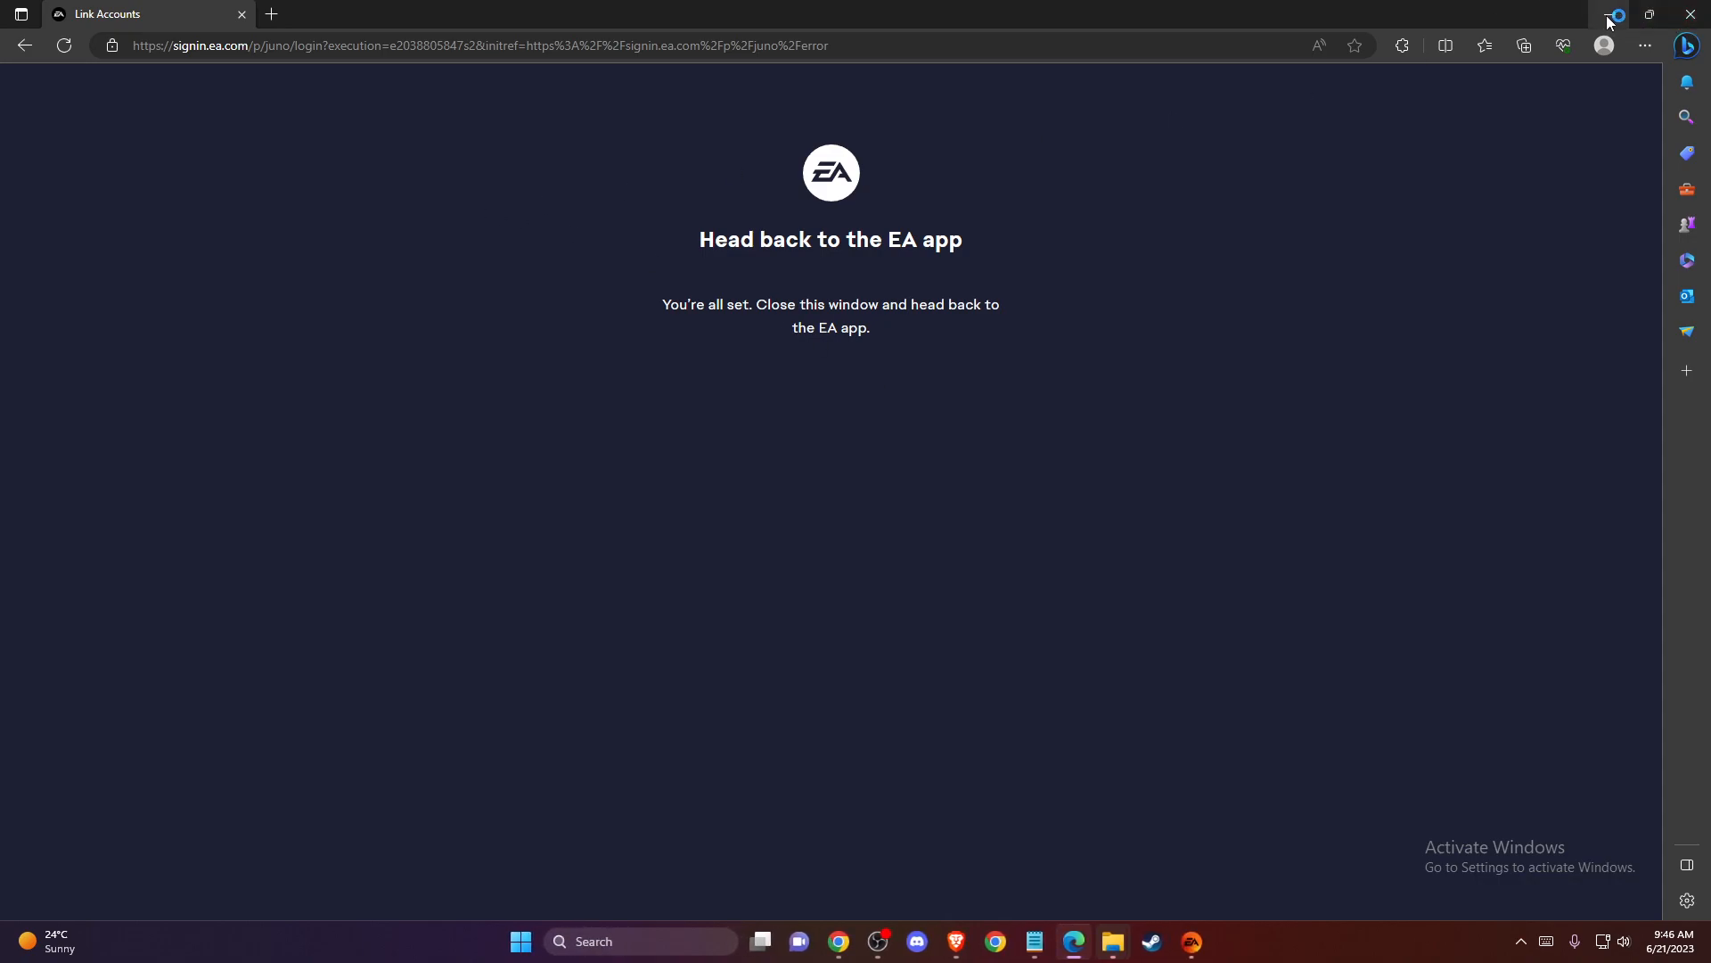
pyautogui.click(1691, 14)
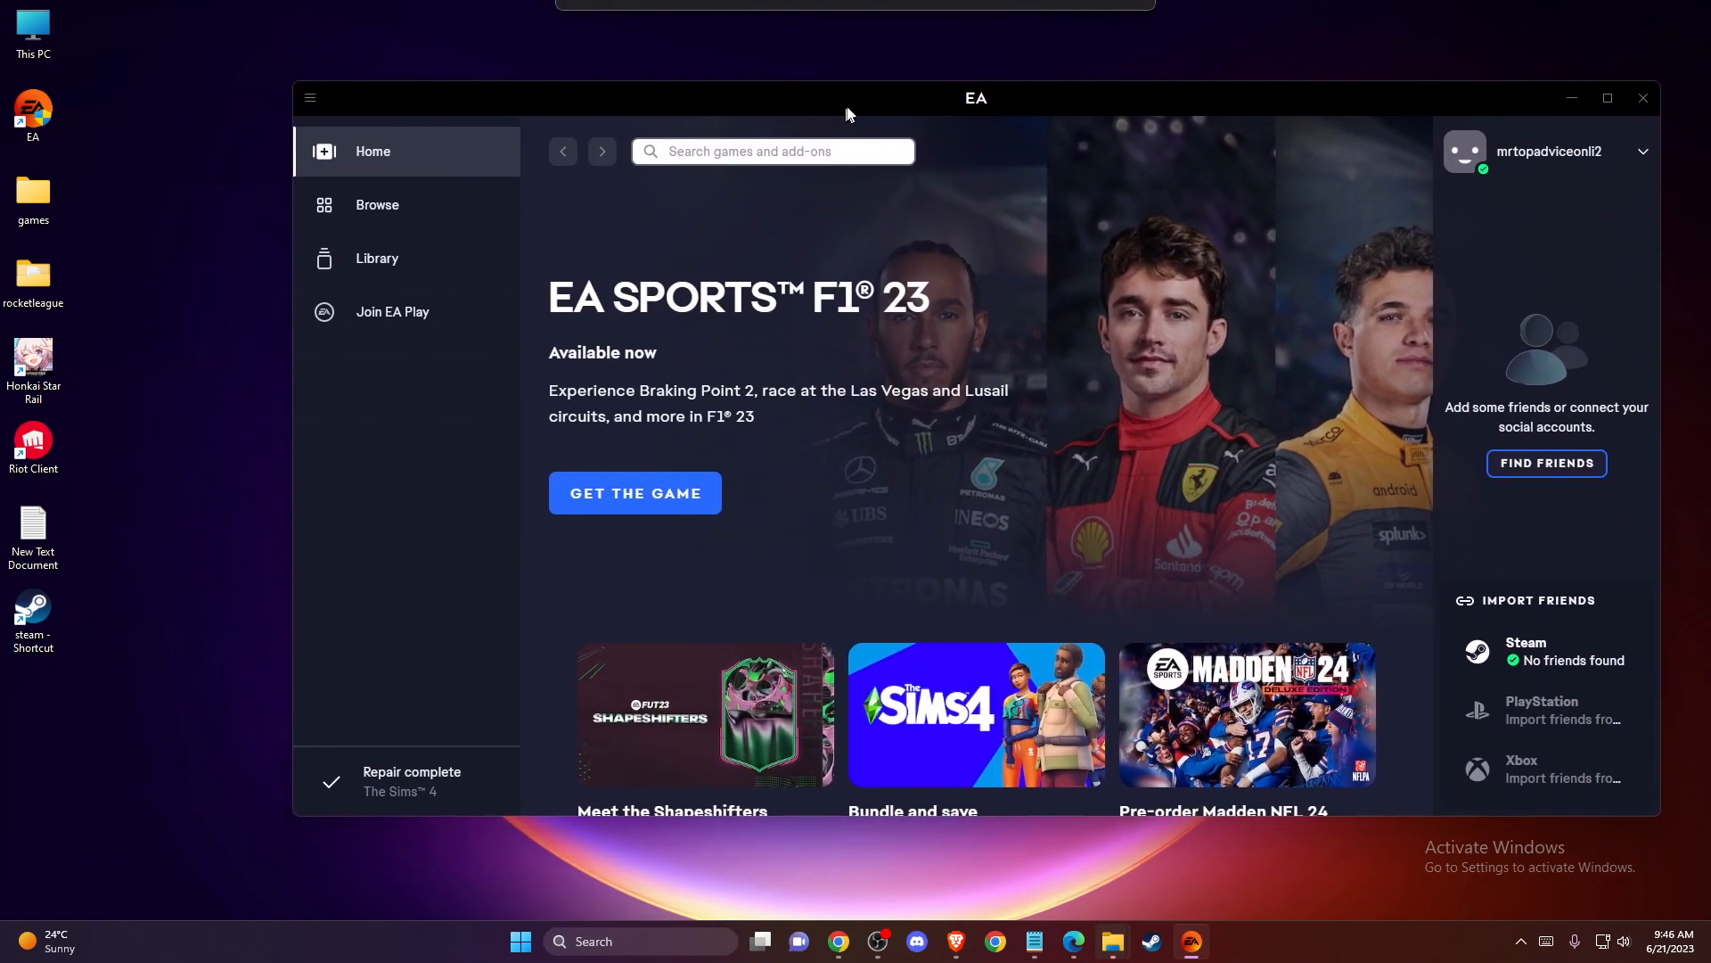
# Move the EA app window up and go from Library to the Browse games catalog.
pyautogui.moveTo(974, 98); pyautogui.dragTo(880, 82)
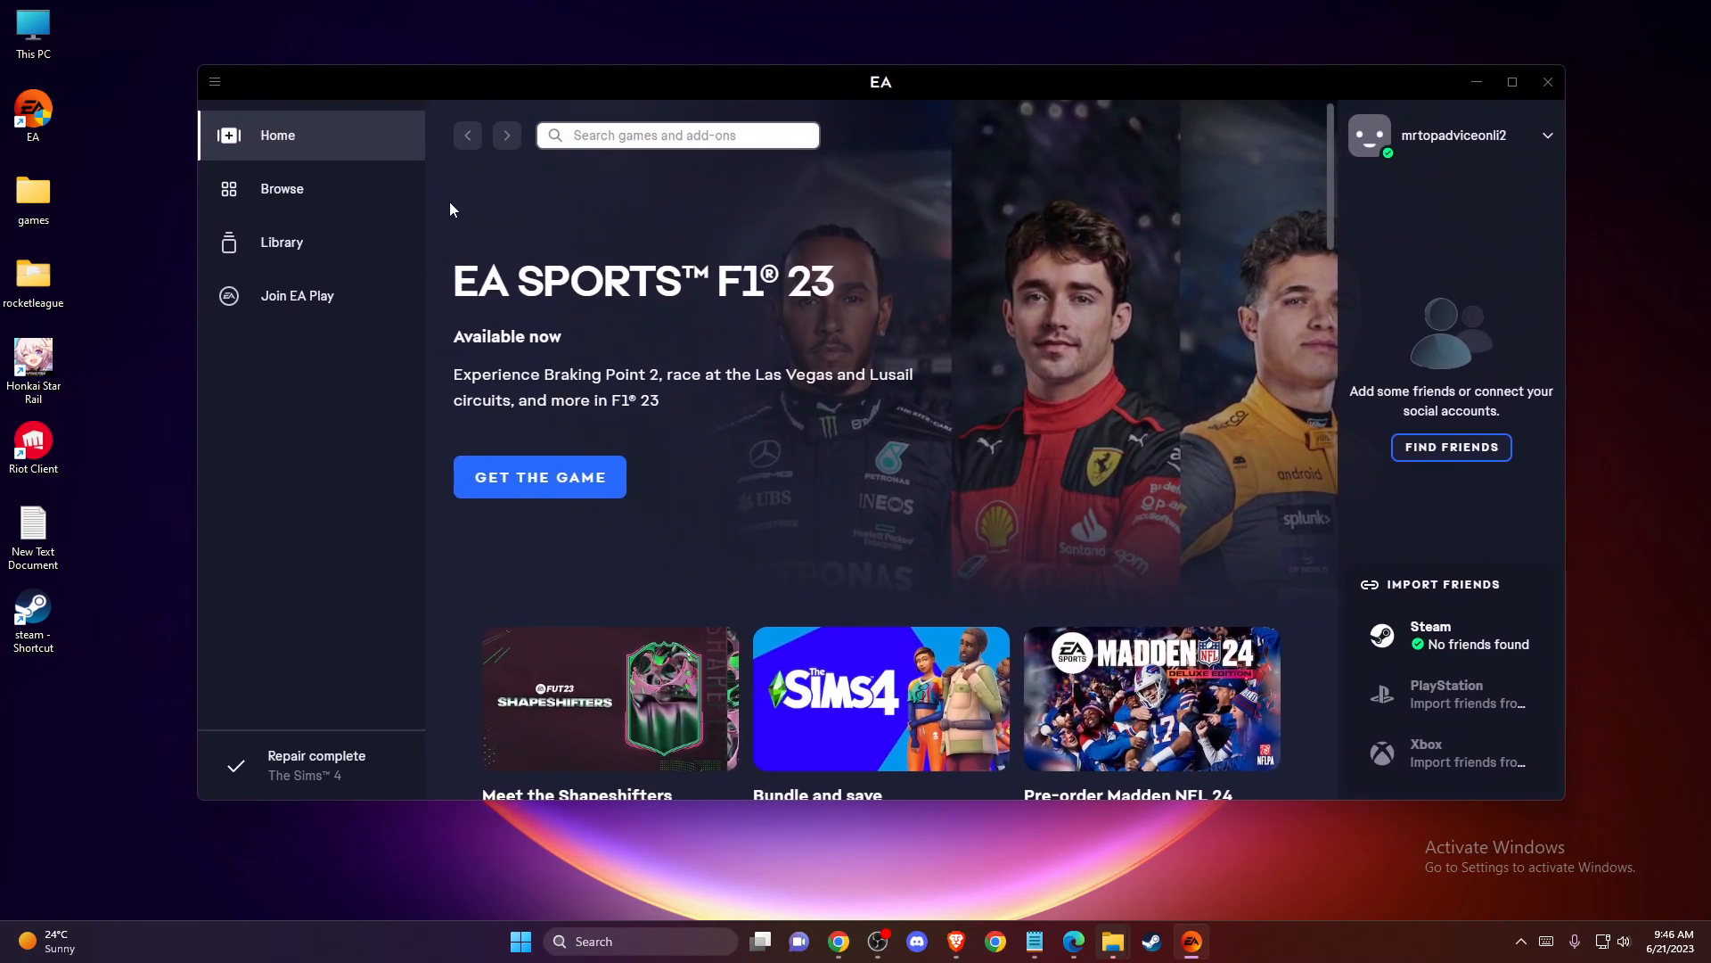
pyautogui.click(282, 242)
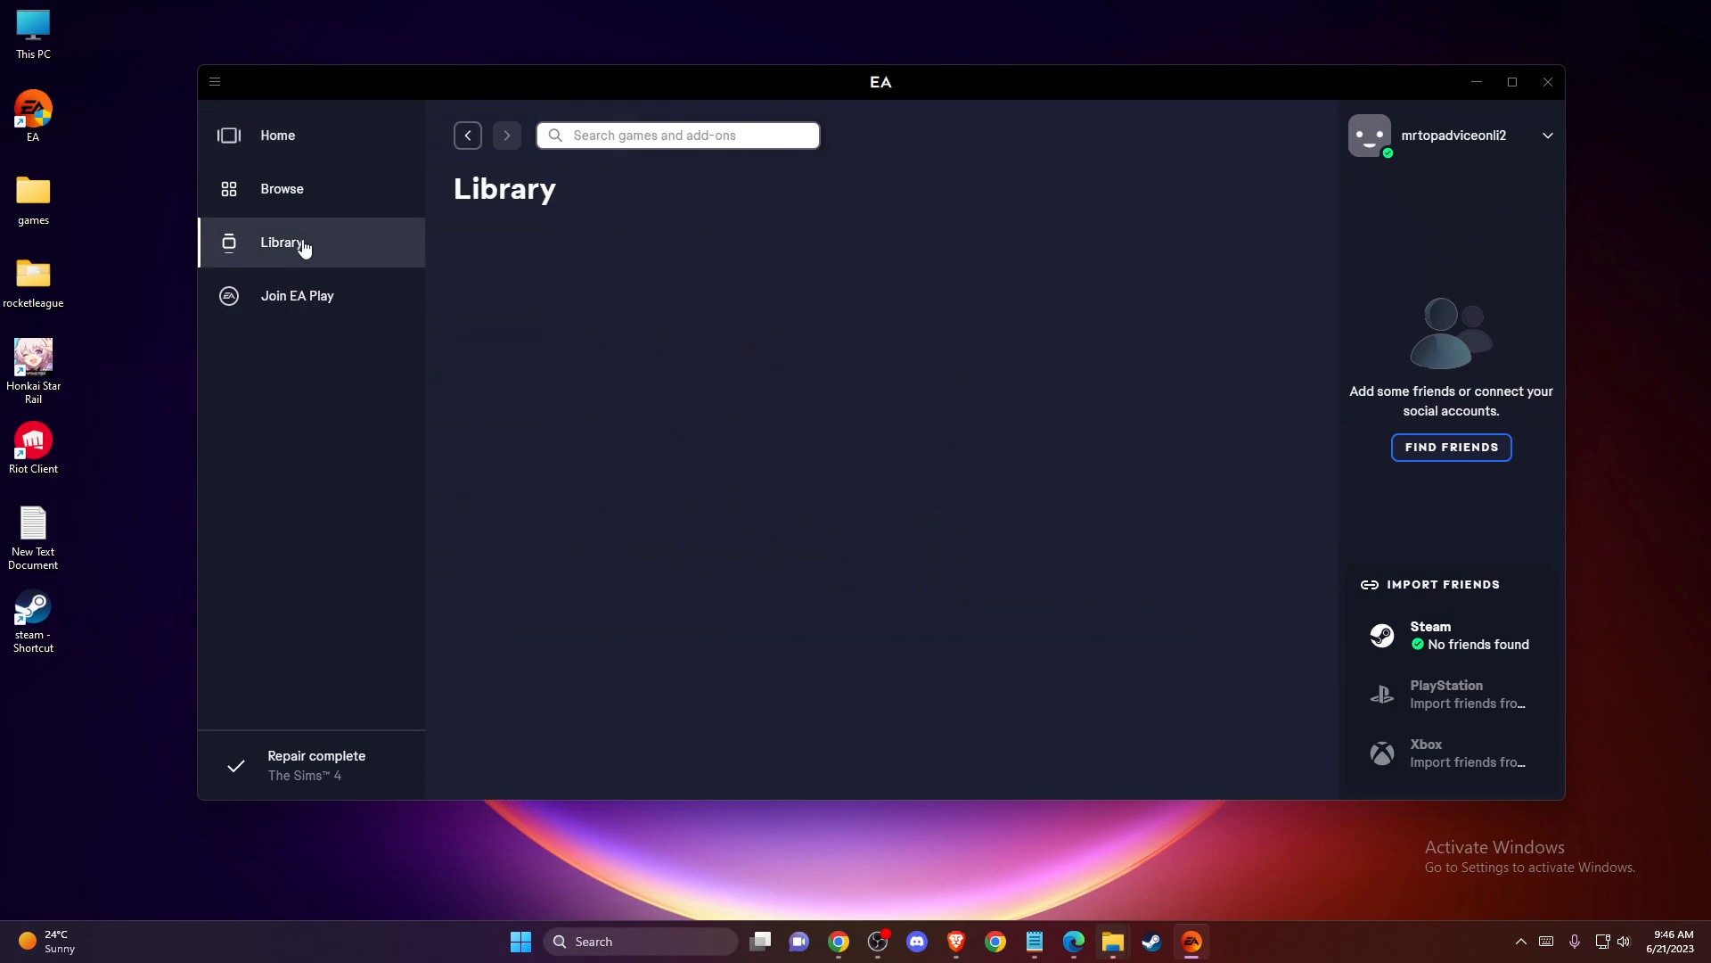
pyautogui.click(282, 188)
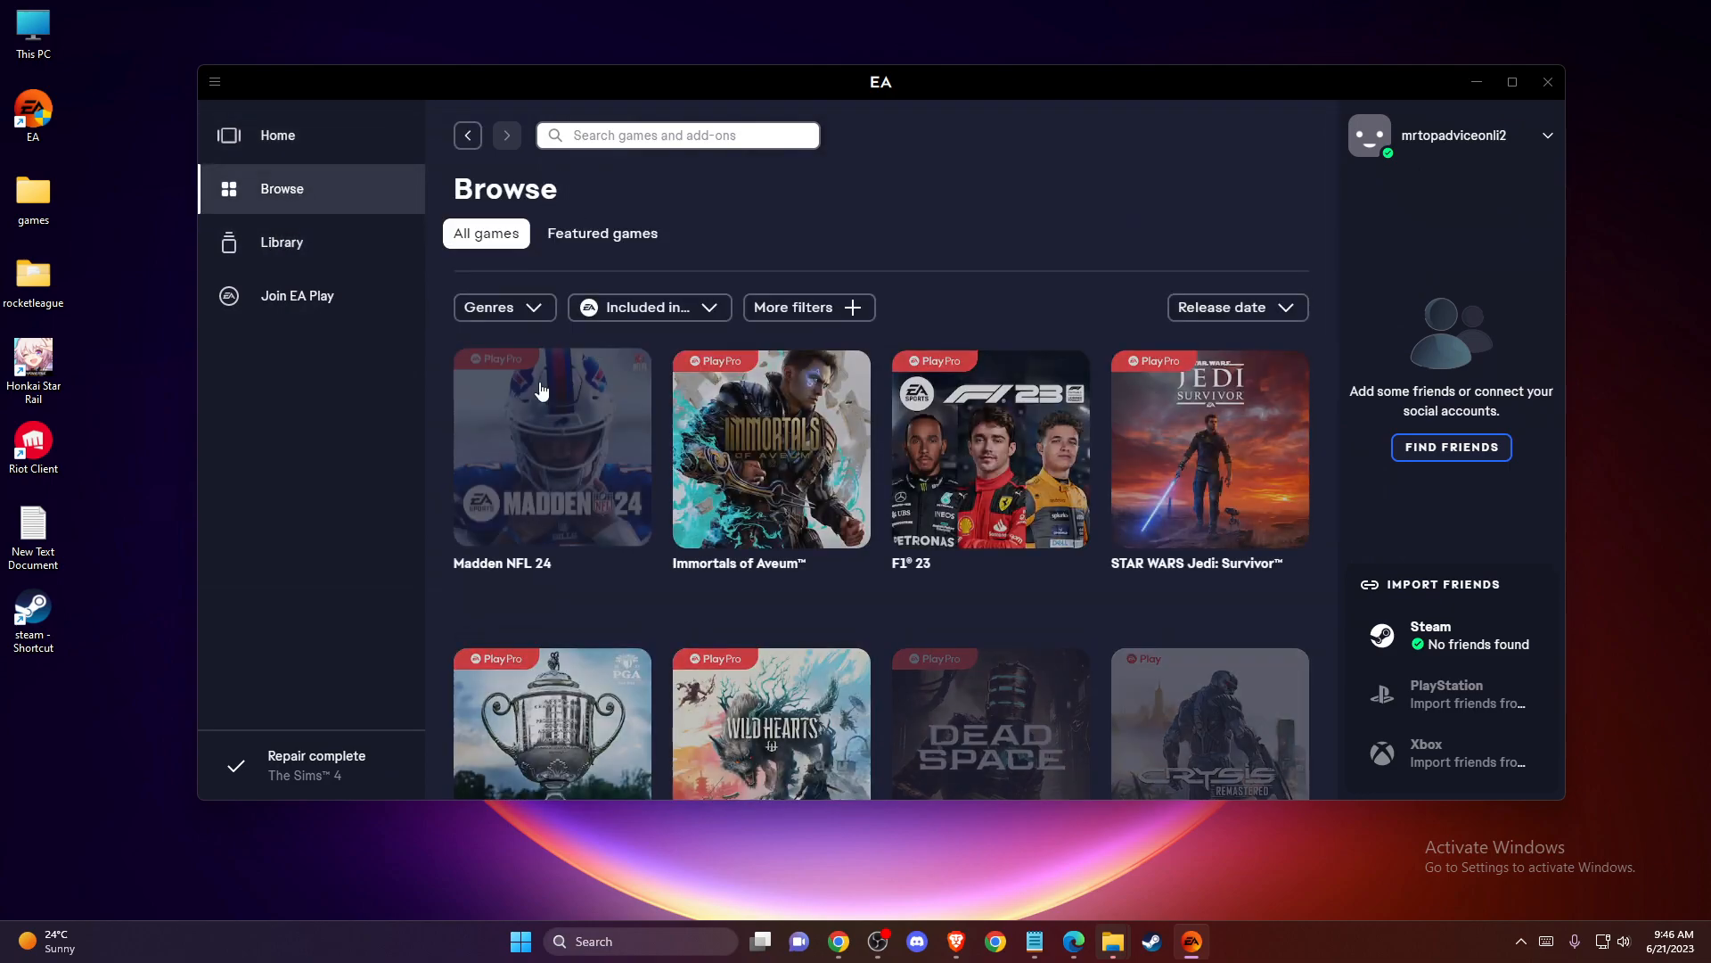
# Search for 'apex legends' and open the Apex Legends result.
pyautogui.write('a')
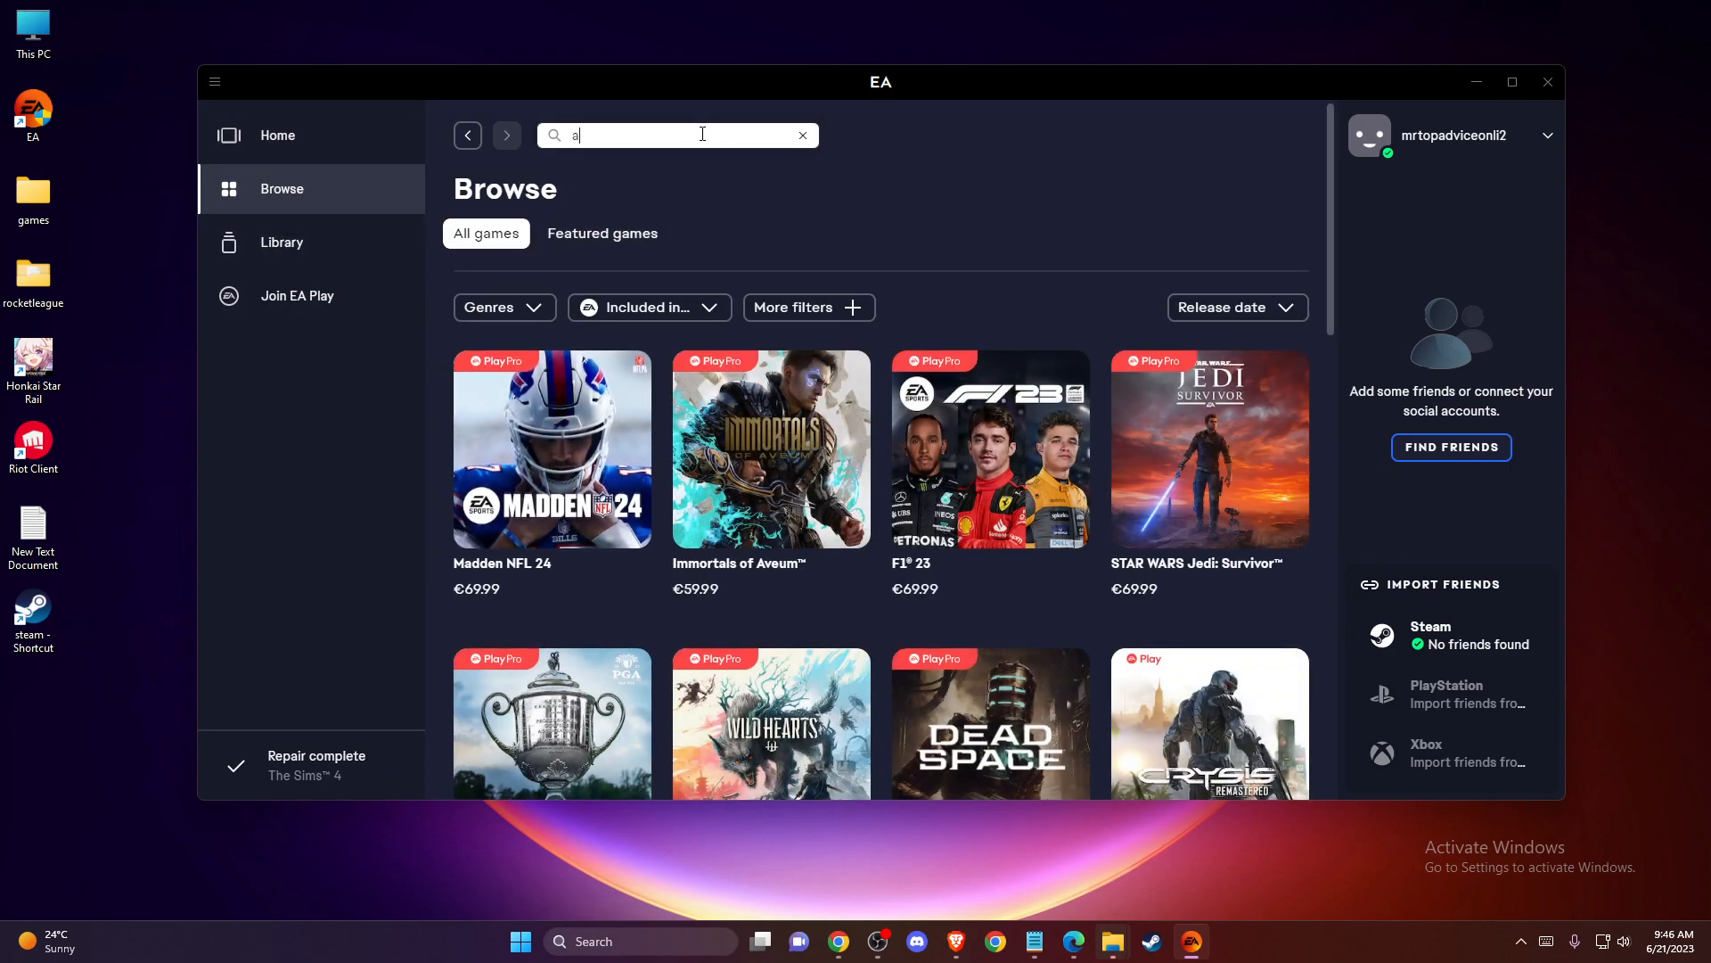
pyautogui.write('pex legends')
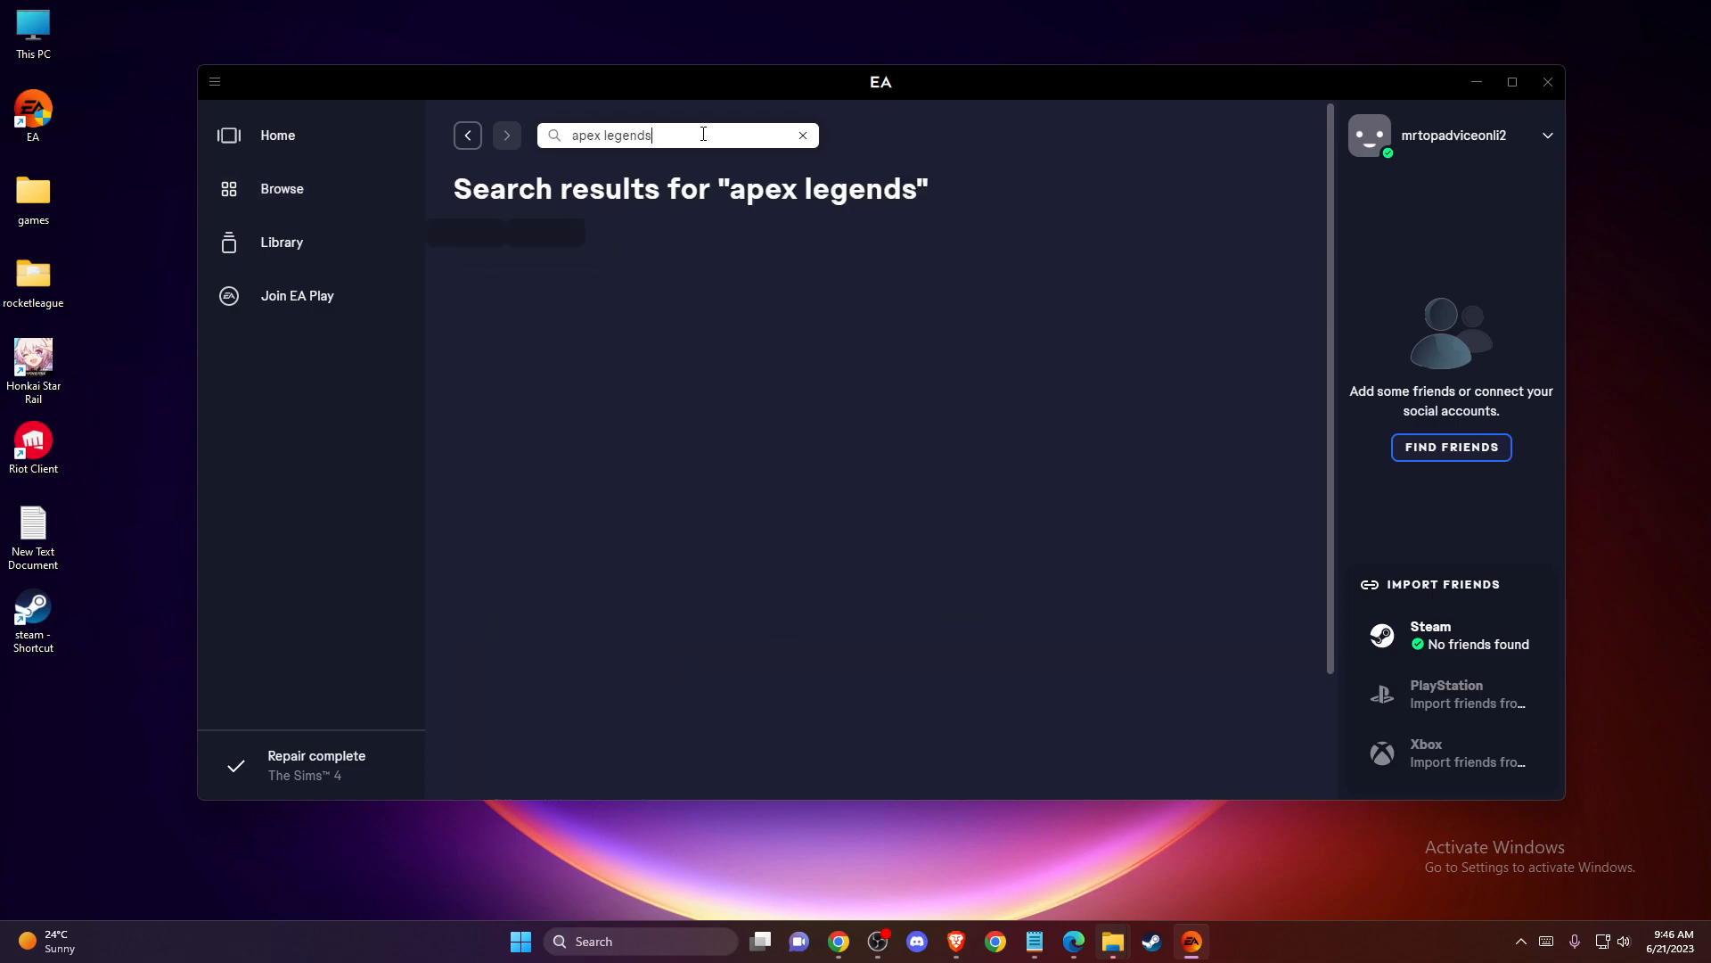
pyautogui.click(505, 233)
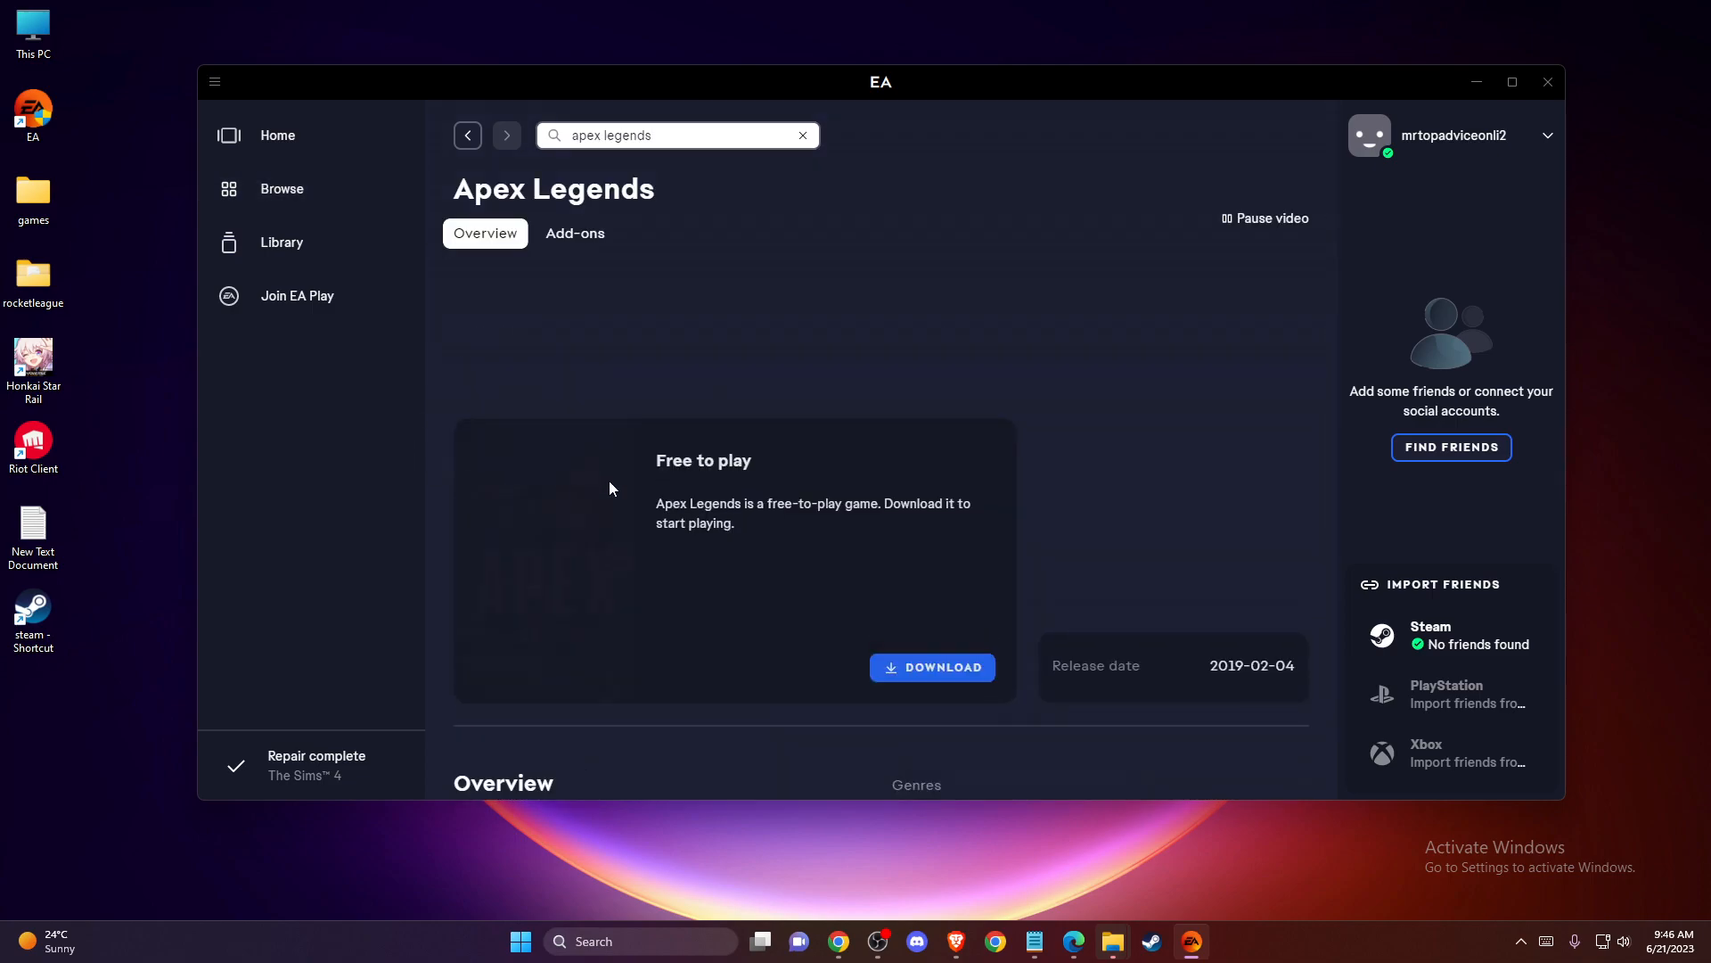